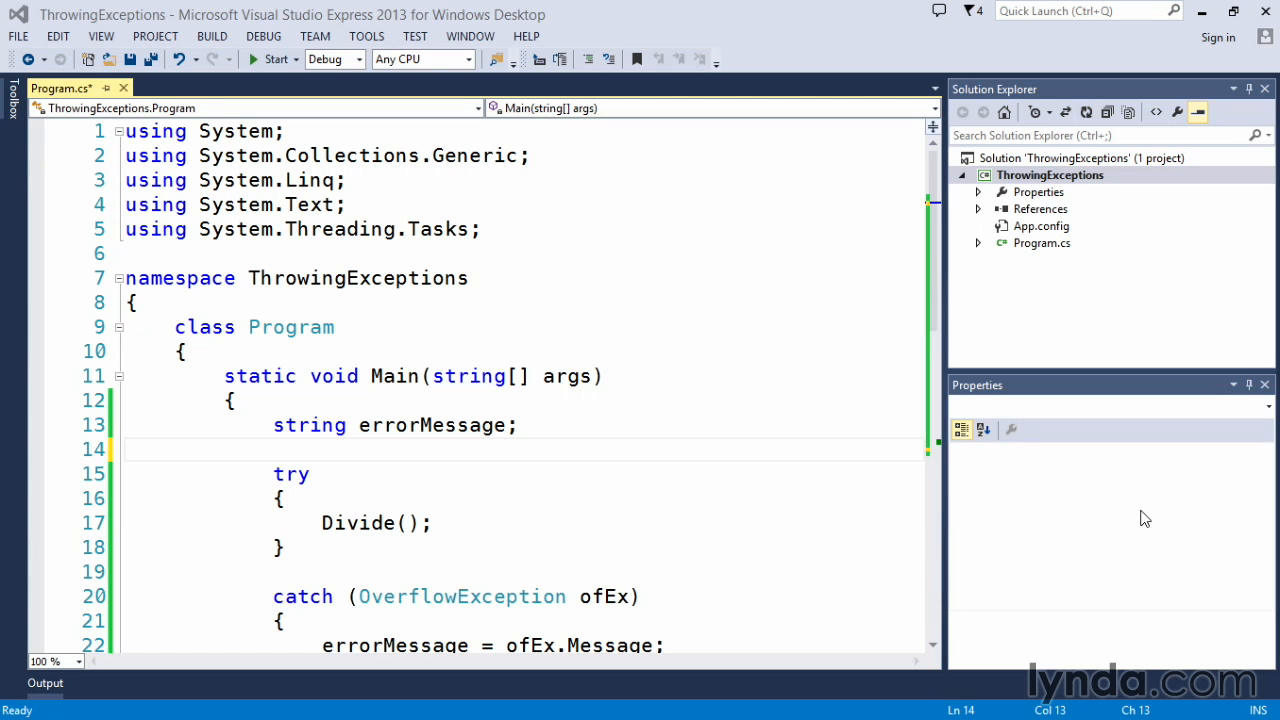
mouse_move(786, 472)
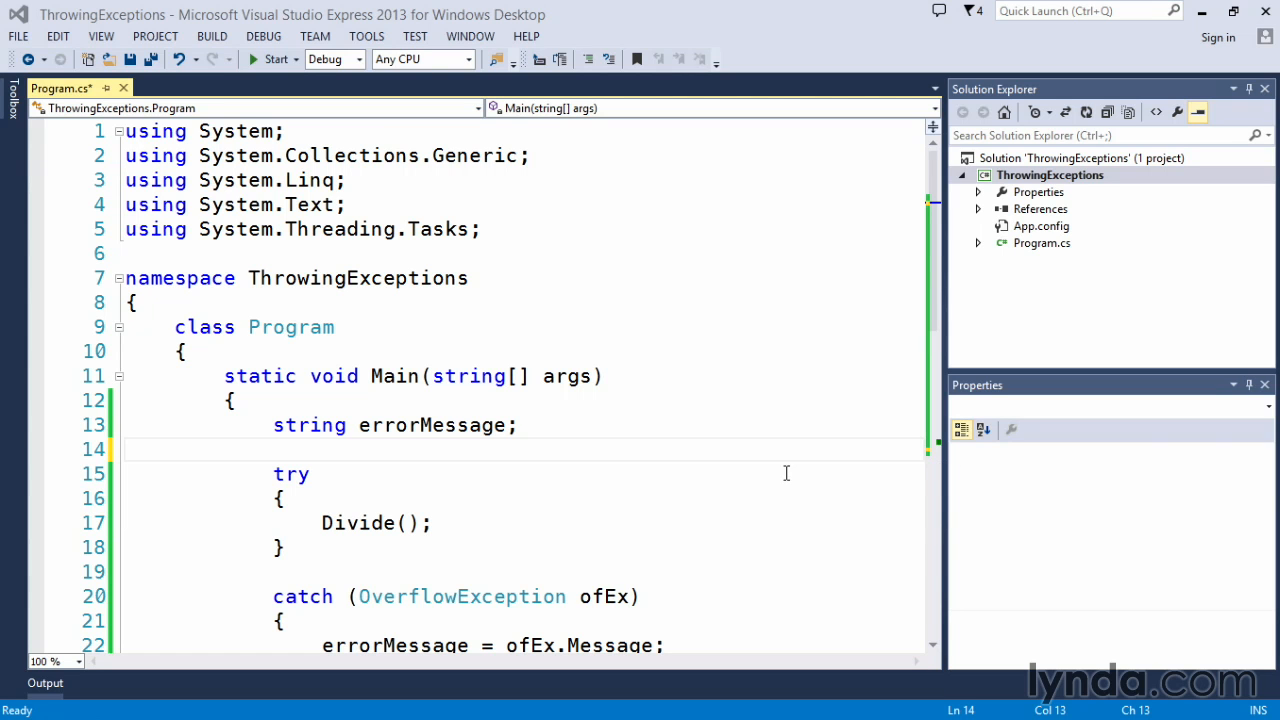
mouse_move(752, 462)
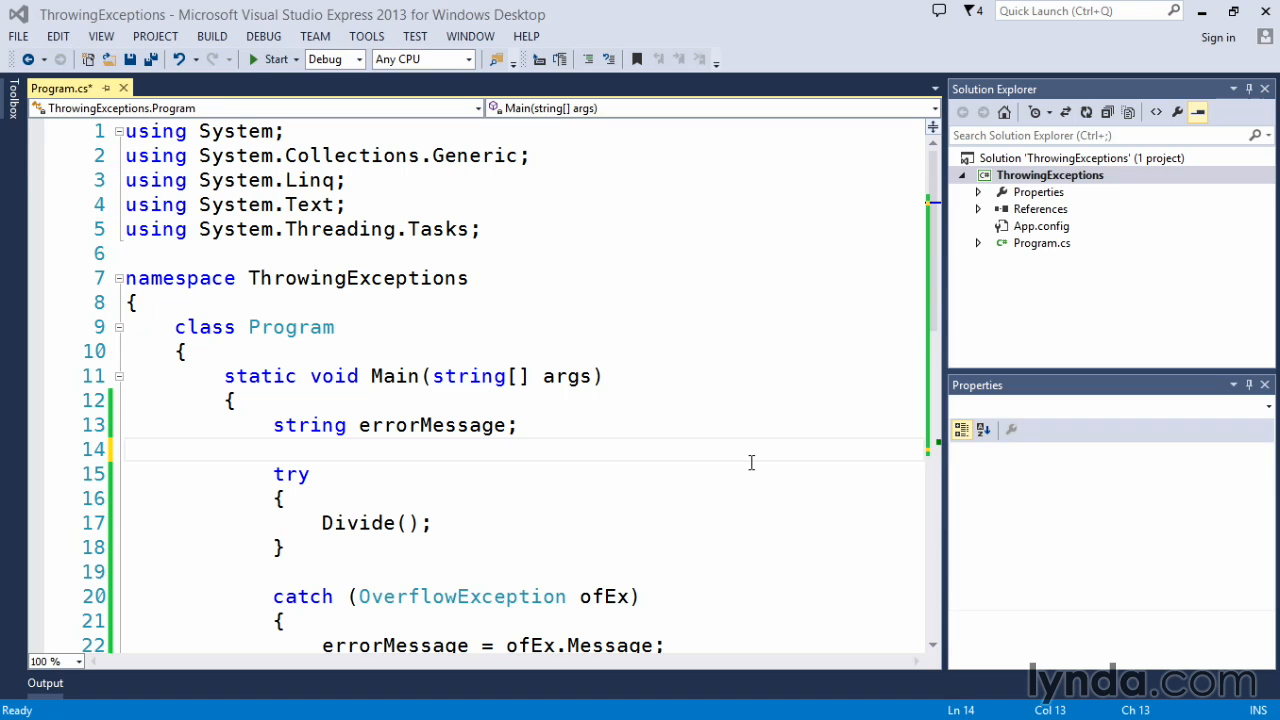
mouse_move(716, 444)
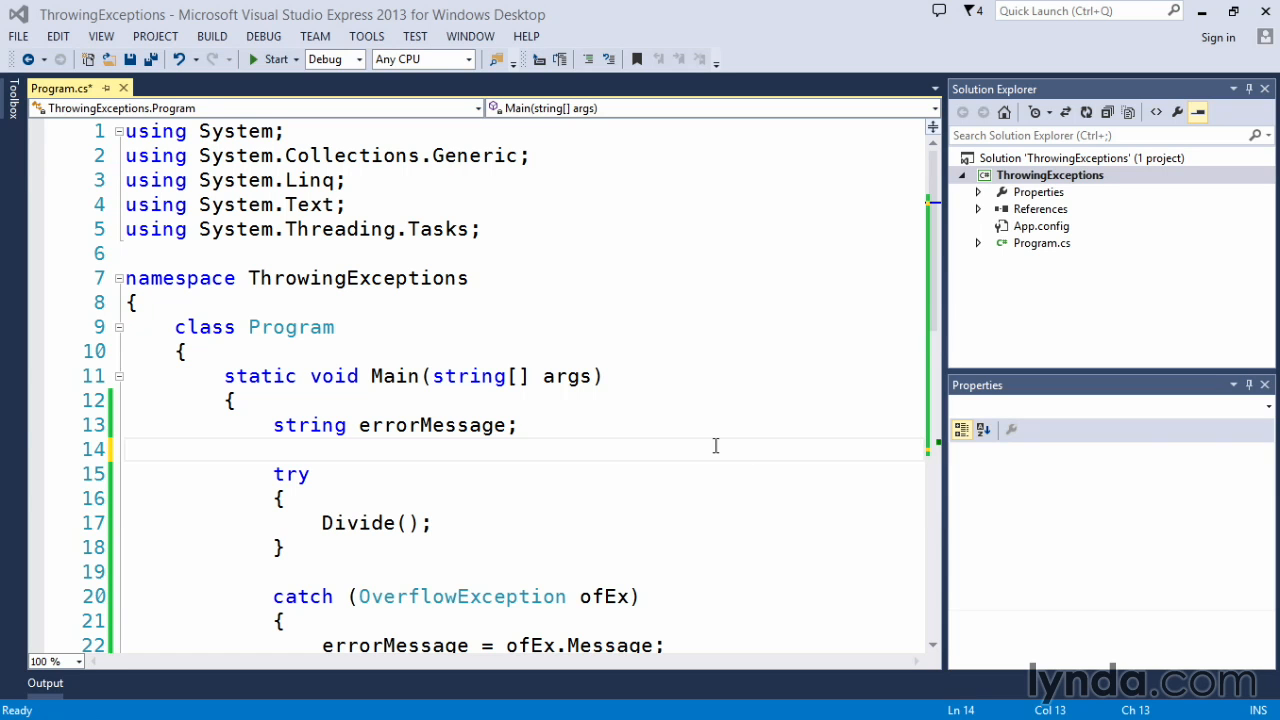
mouse_move(716, 456)
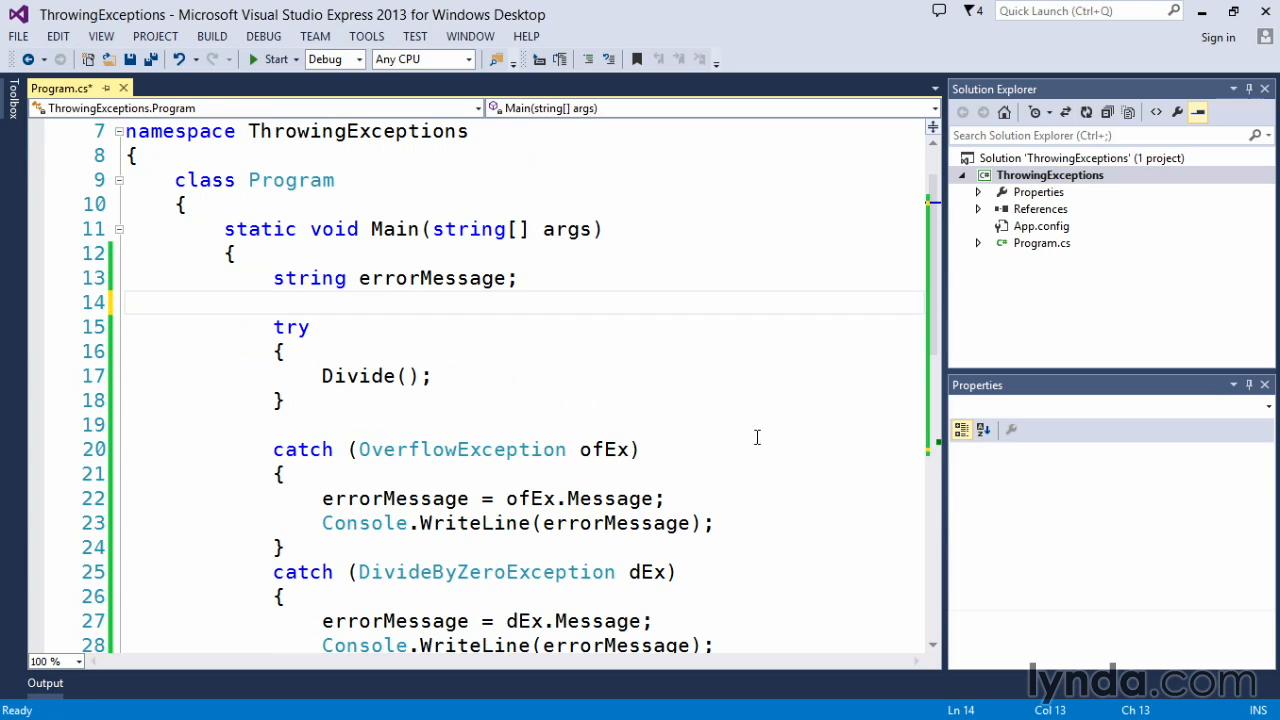
mouse_move(764, 418)
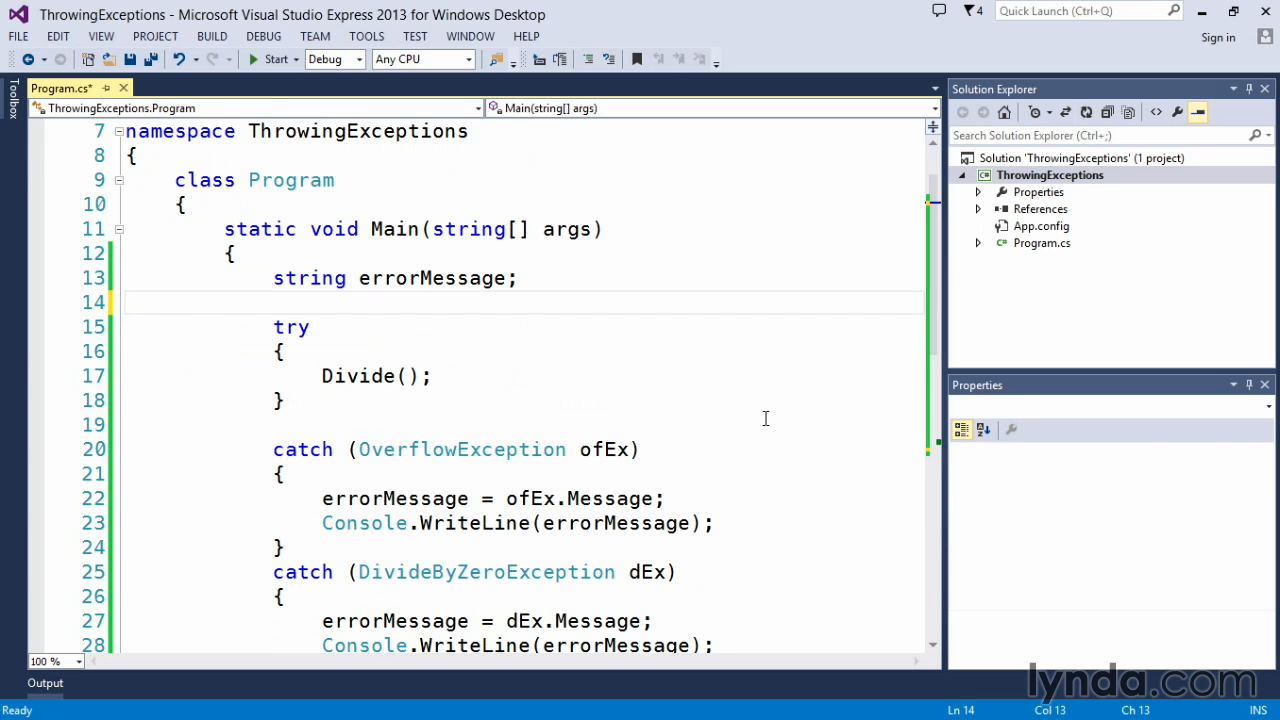
- Review Main's try block and highlight its call to Divide
scroll(down, 3)
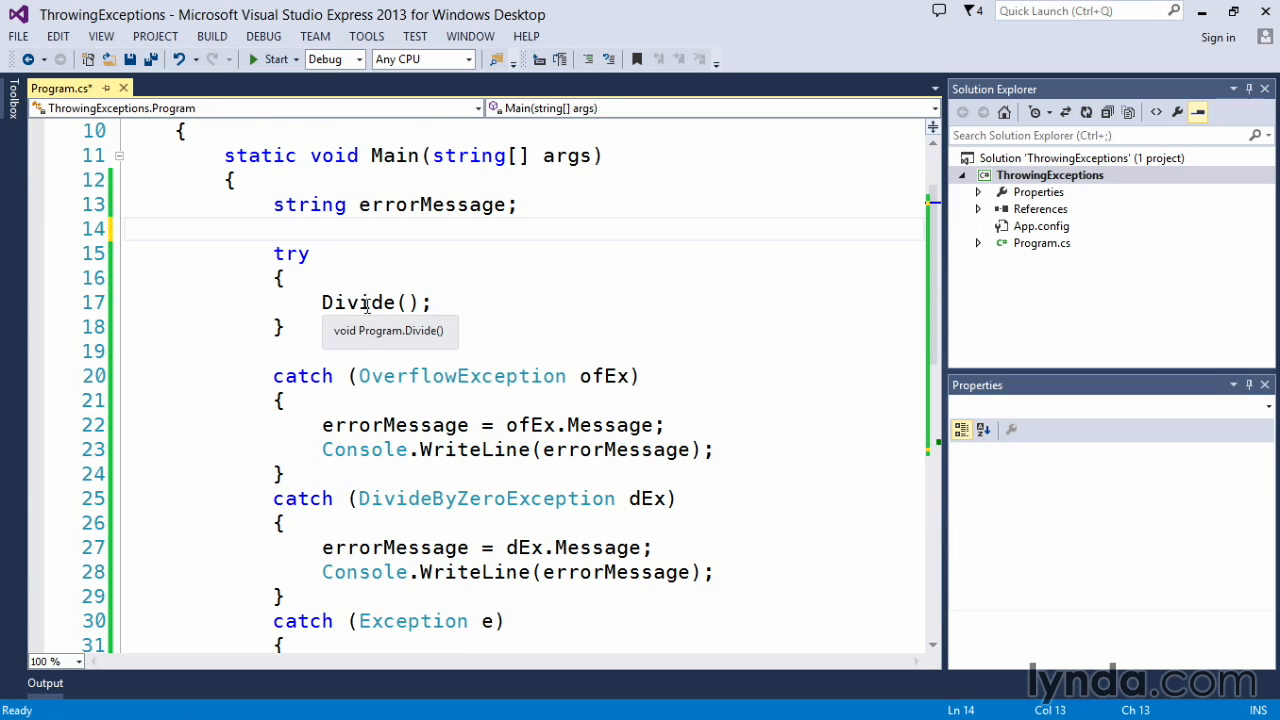
mouse_move(732, 312)
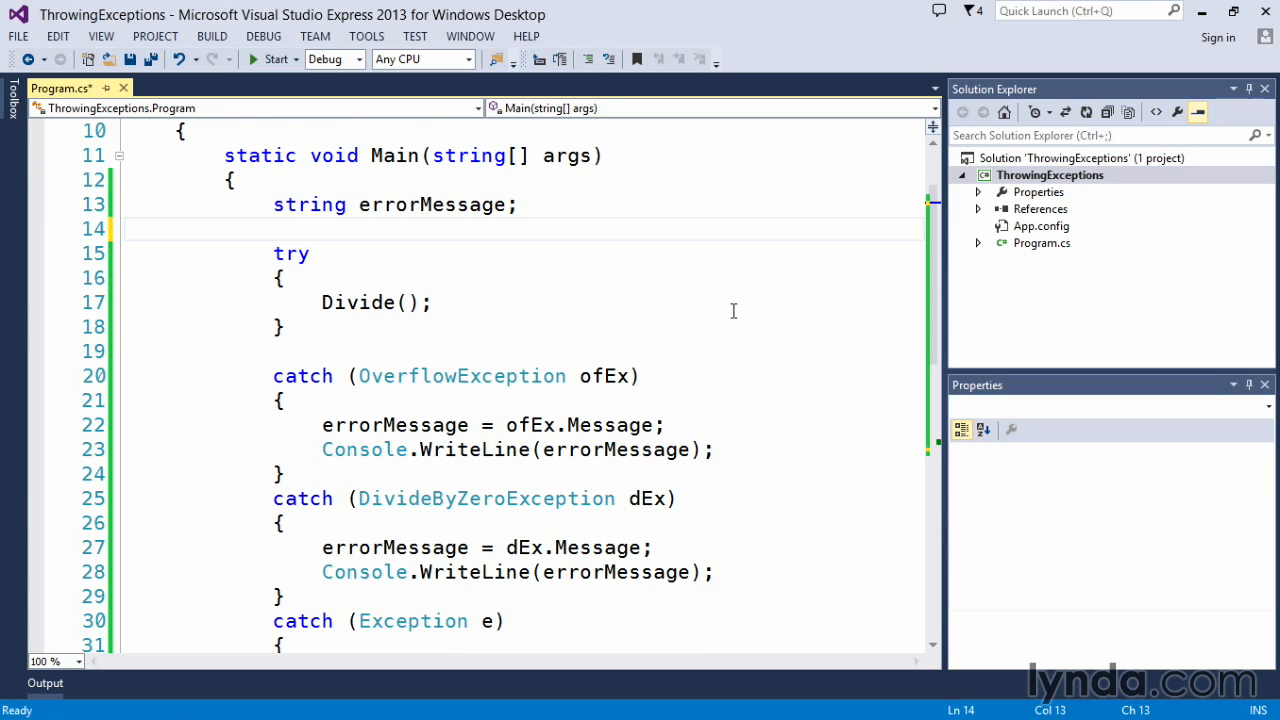
mouse_move(760, 320)
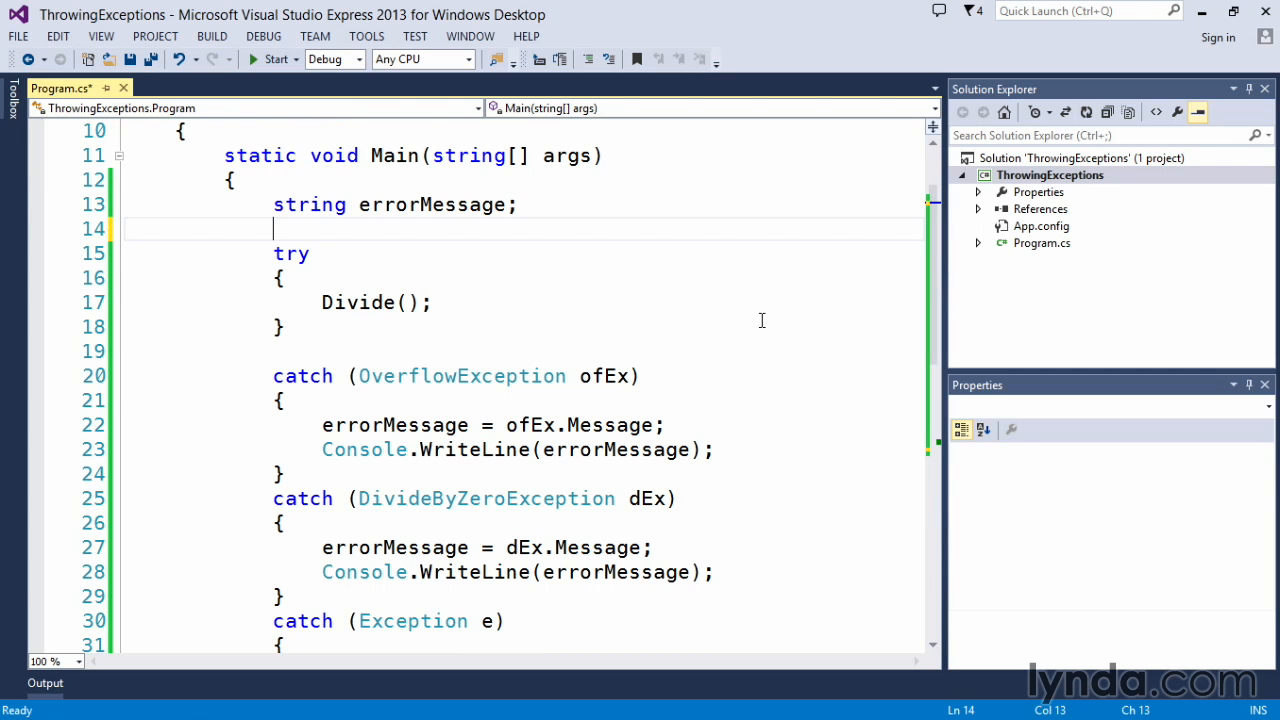
mouse_move(768, 328)
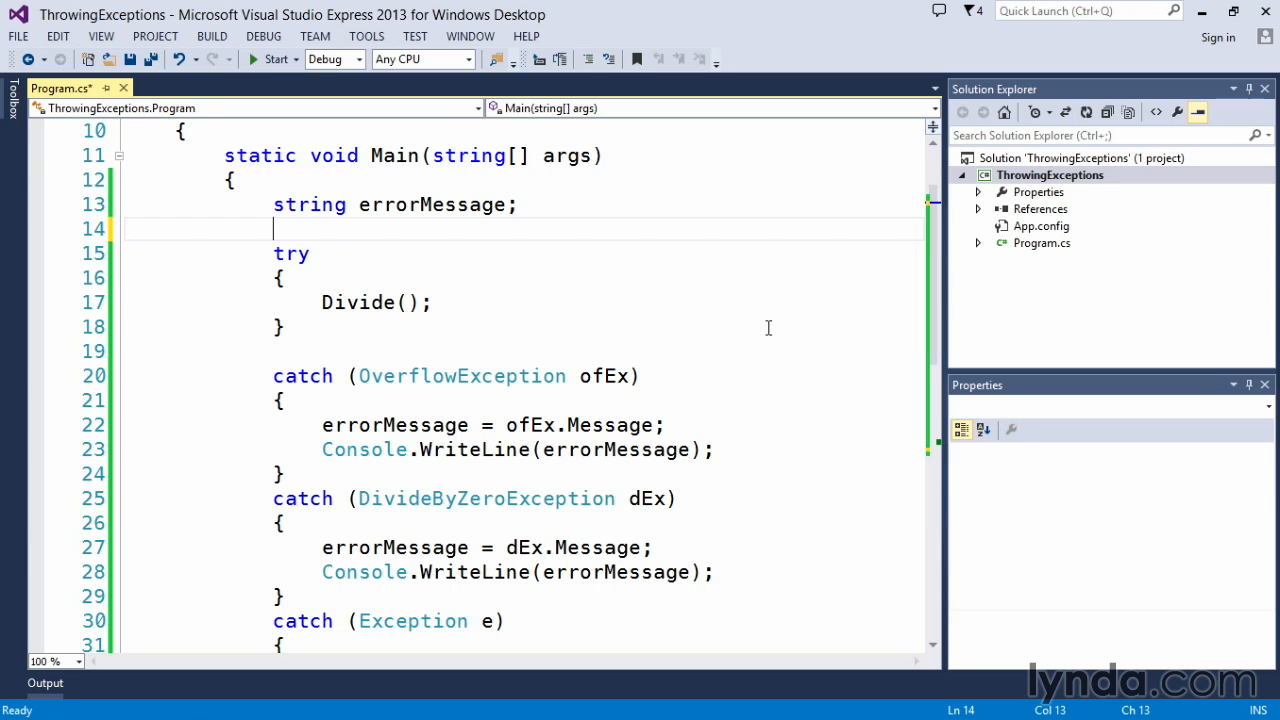
mouse_move(772, 320)
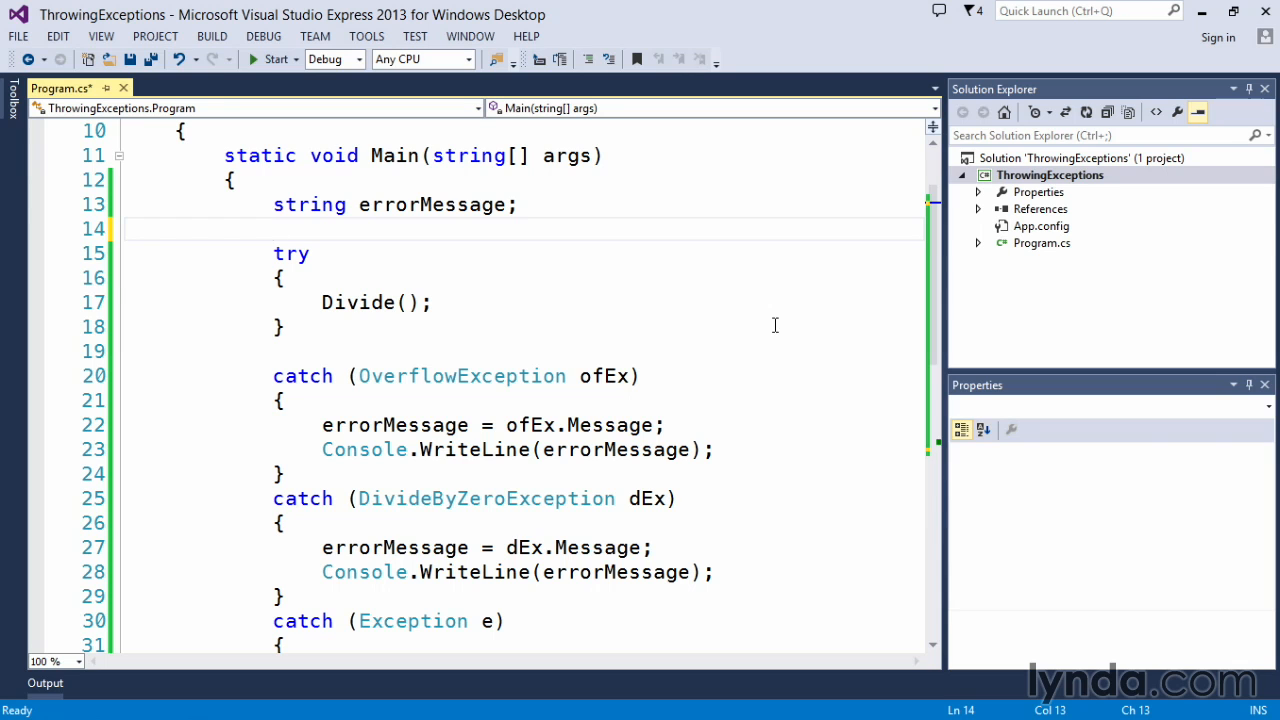
mouse_move(768, 336)
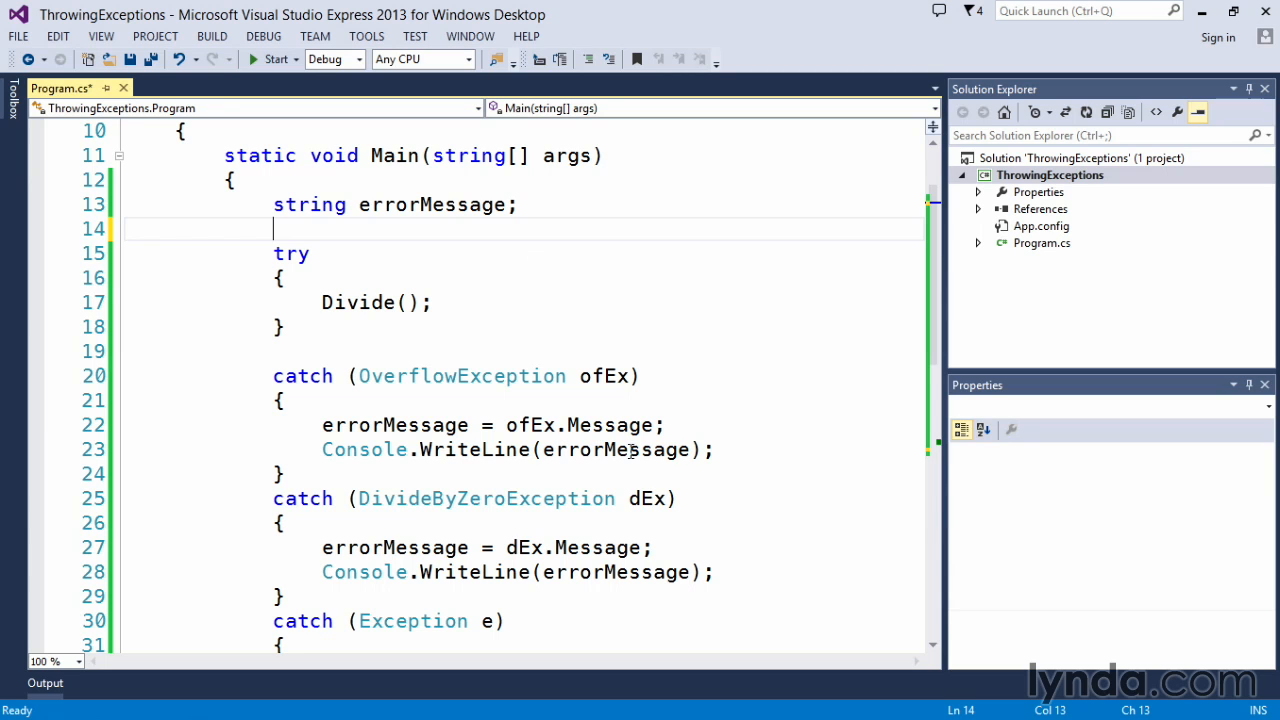
mouse_move(798, 384)
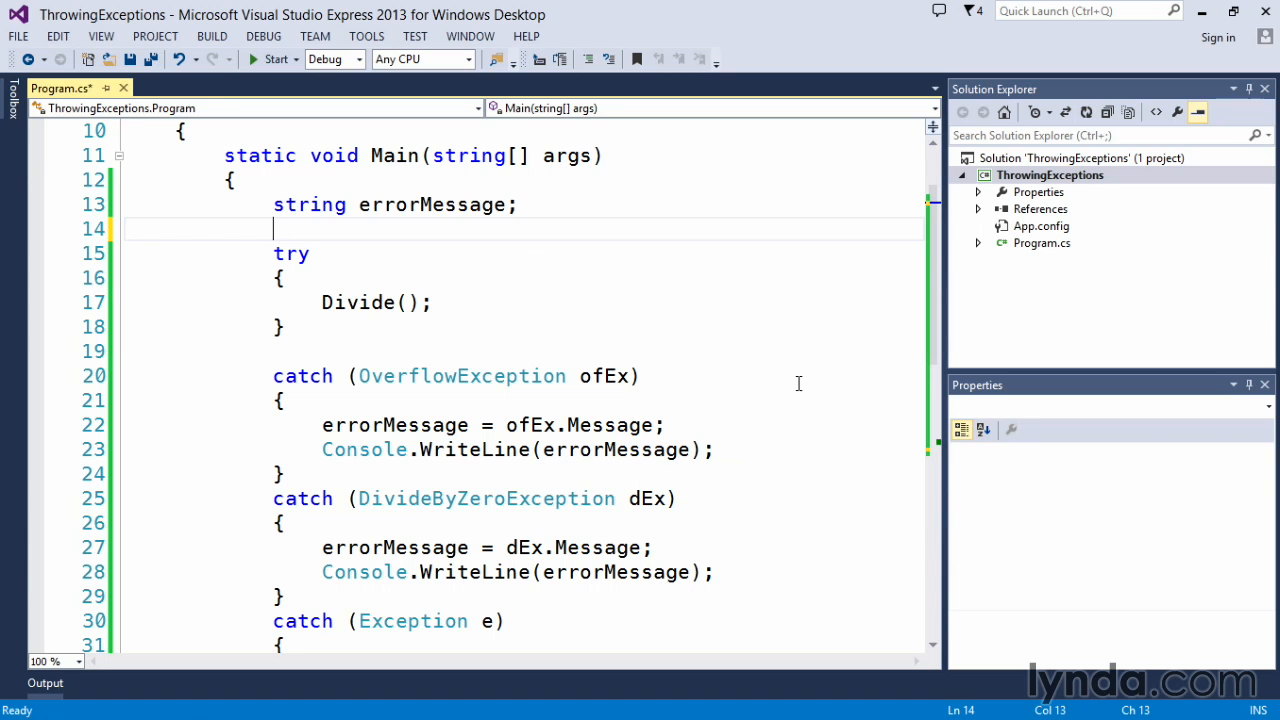
mouse_move(840, 436)
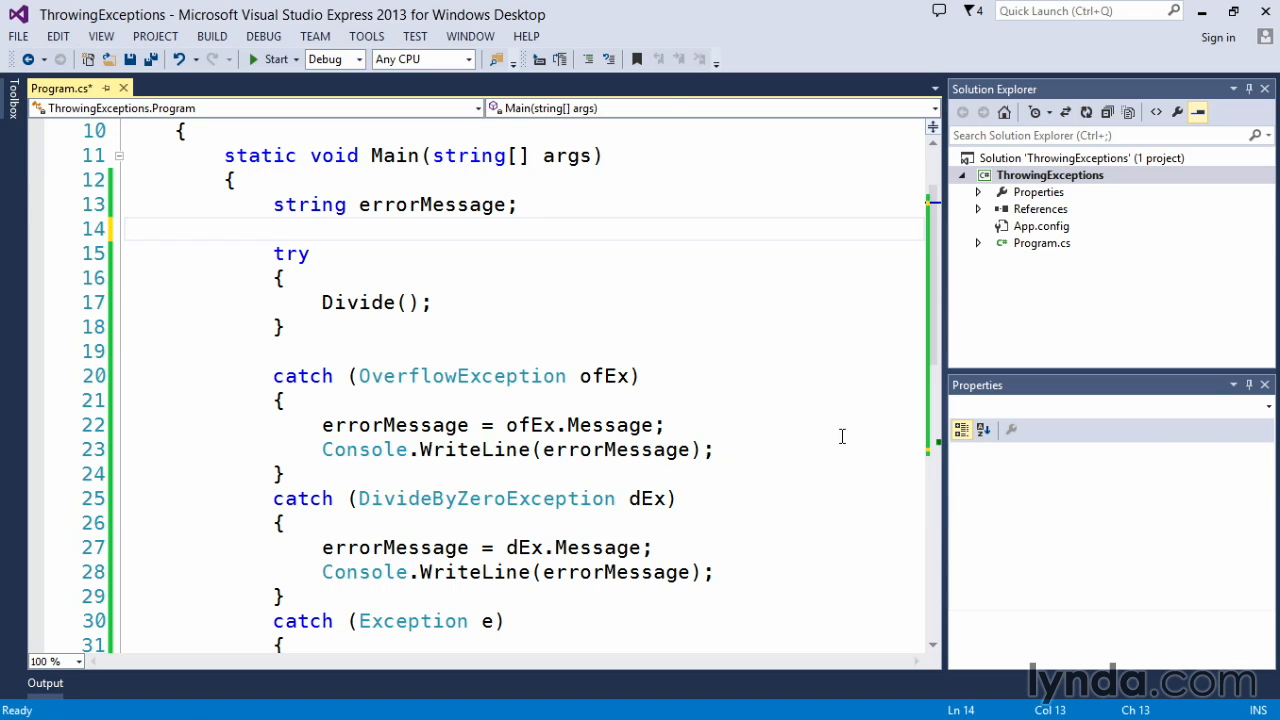
drag(404, 498, 676, 498)
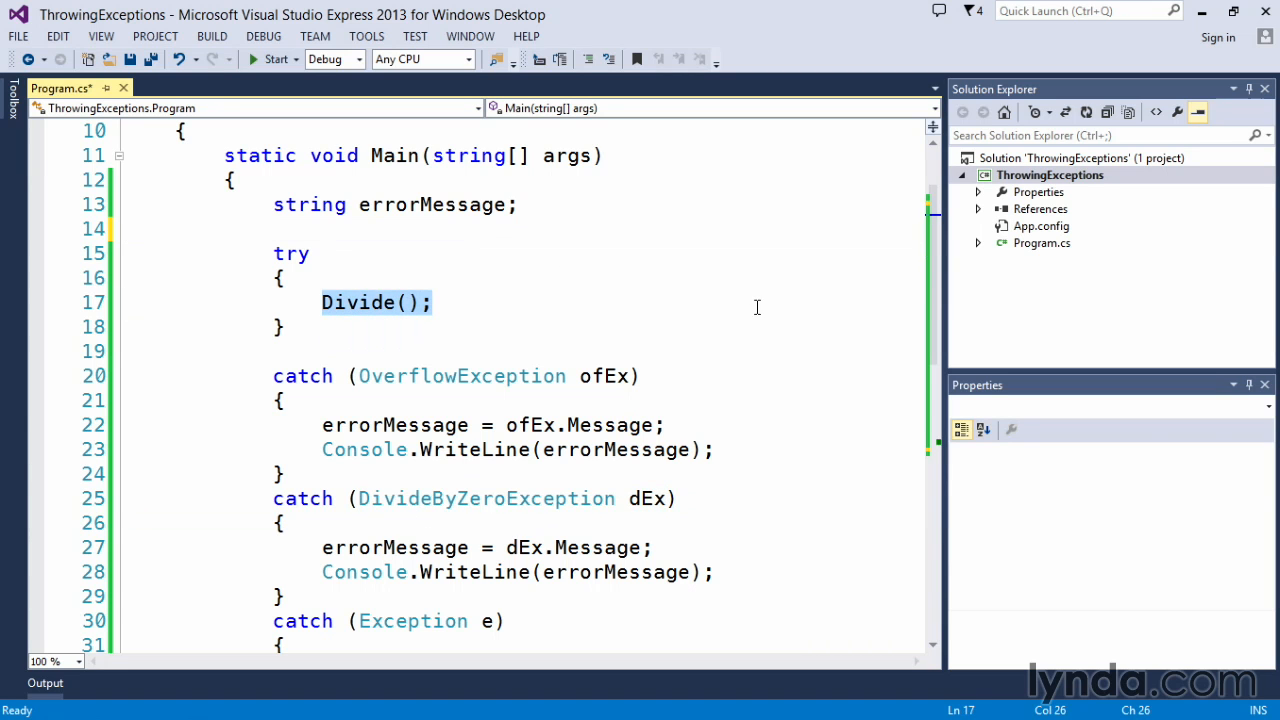
mouse_move(786, 316)
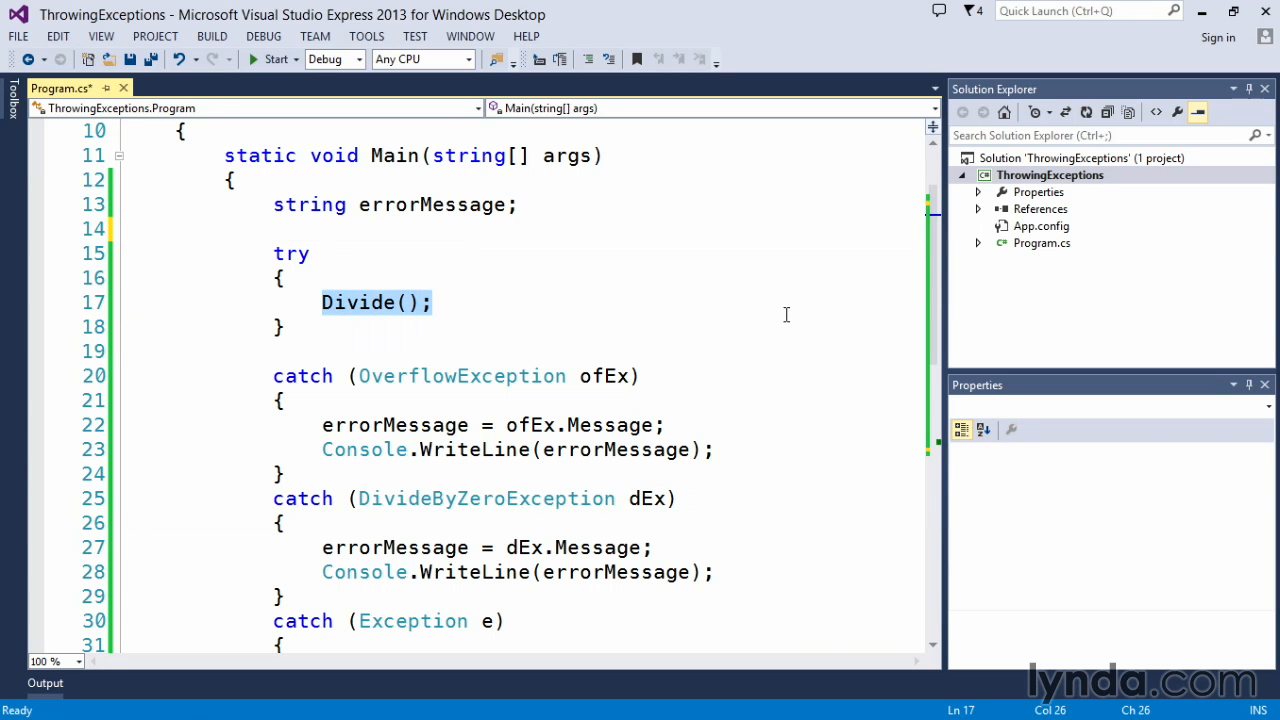
scroll(down, 3)
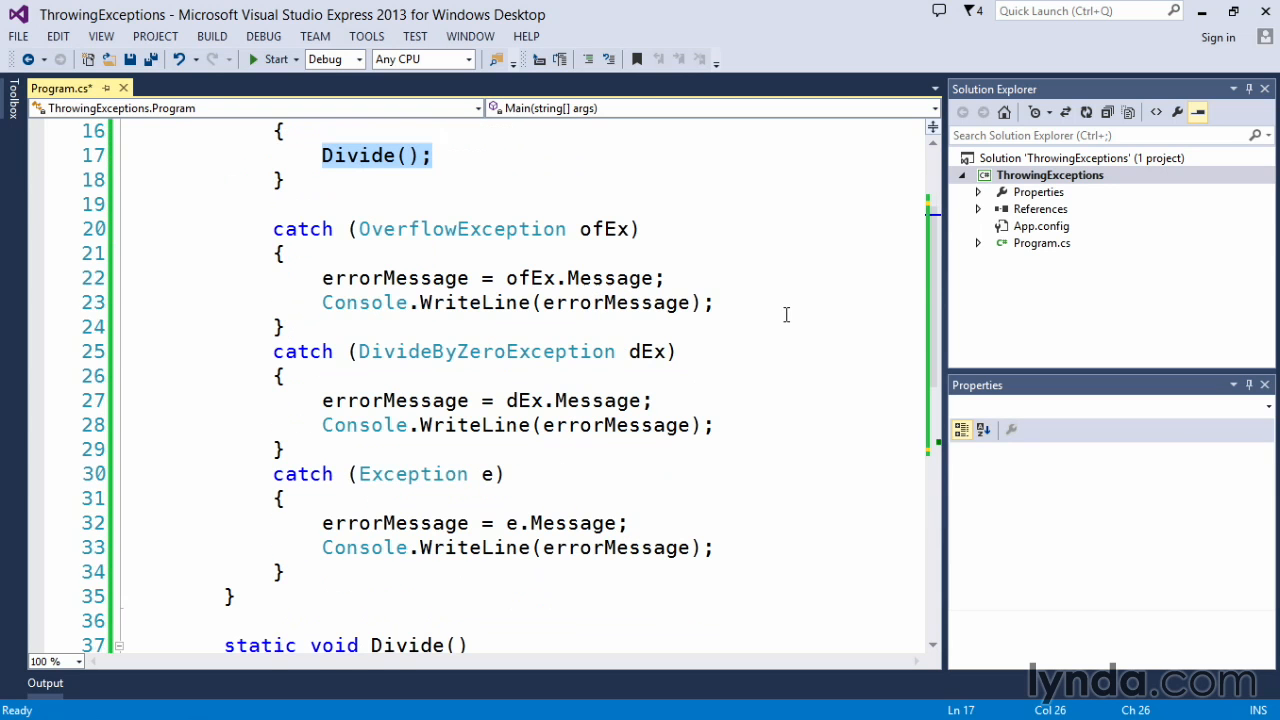
mouse_move(460, 228)
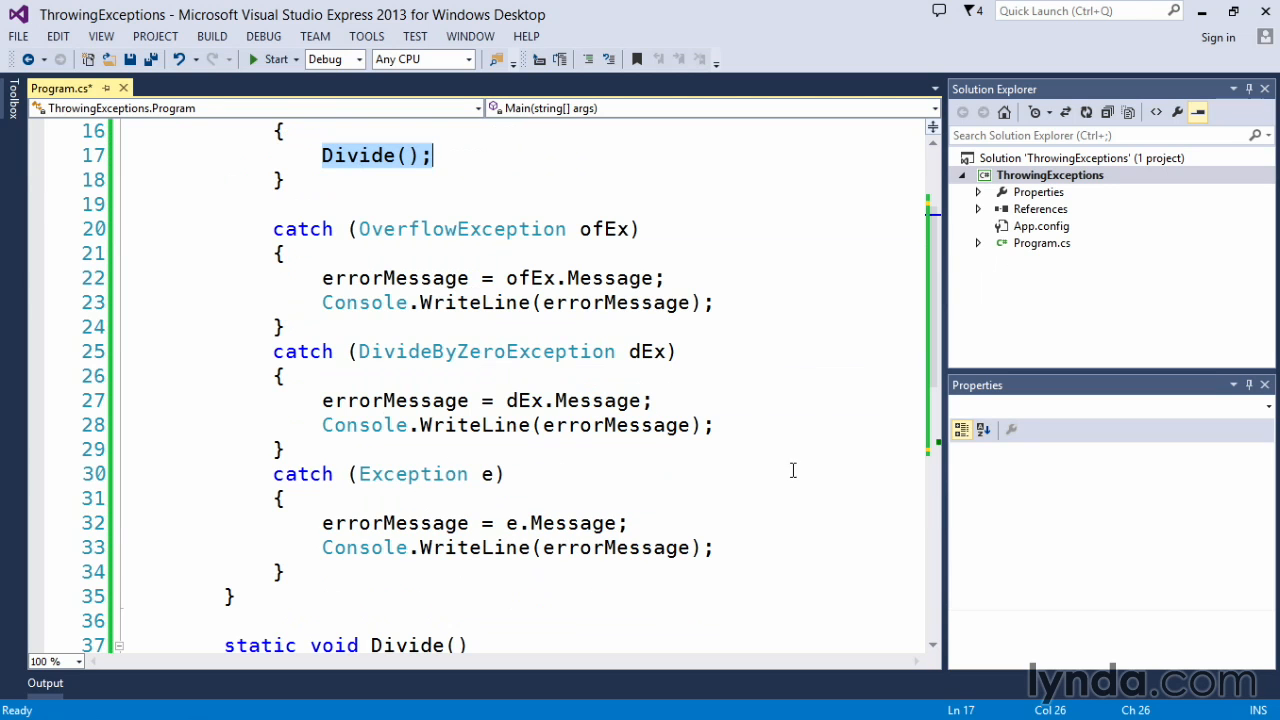
mouse_move(756, 424)
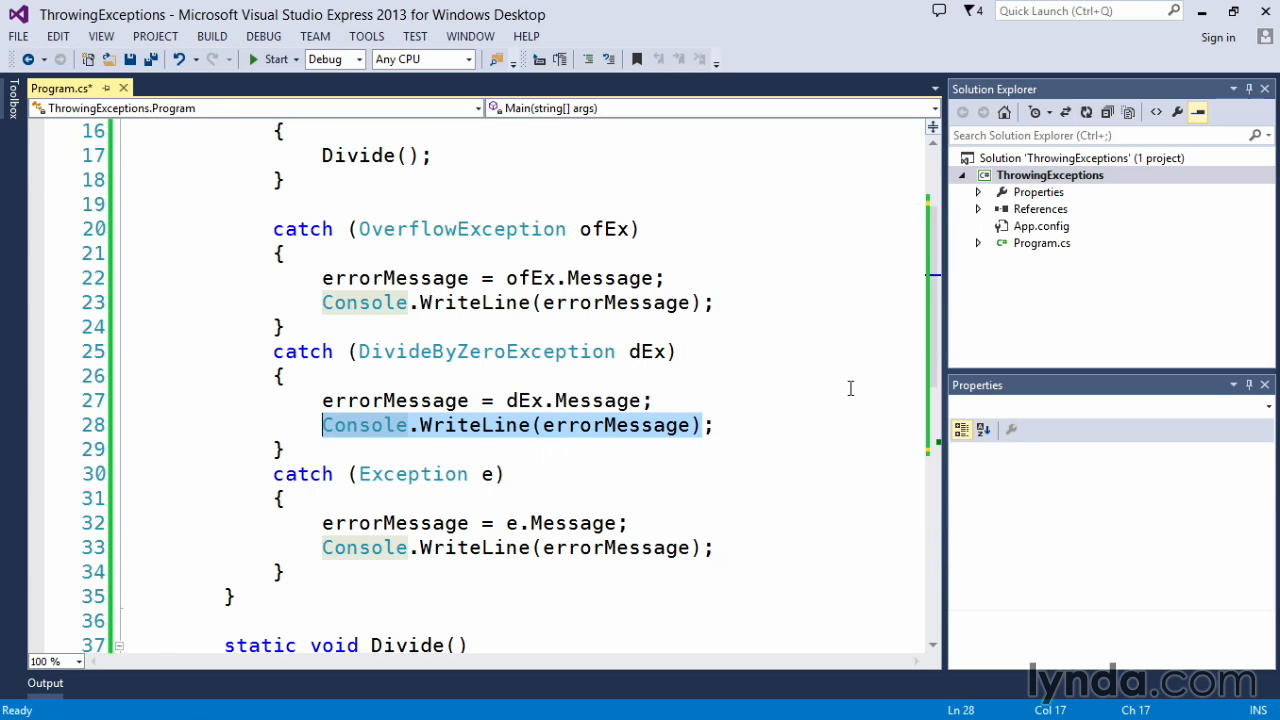
mouse_move(846, 388)
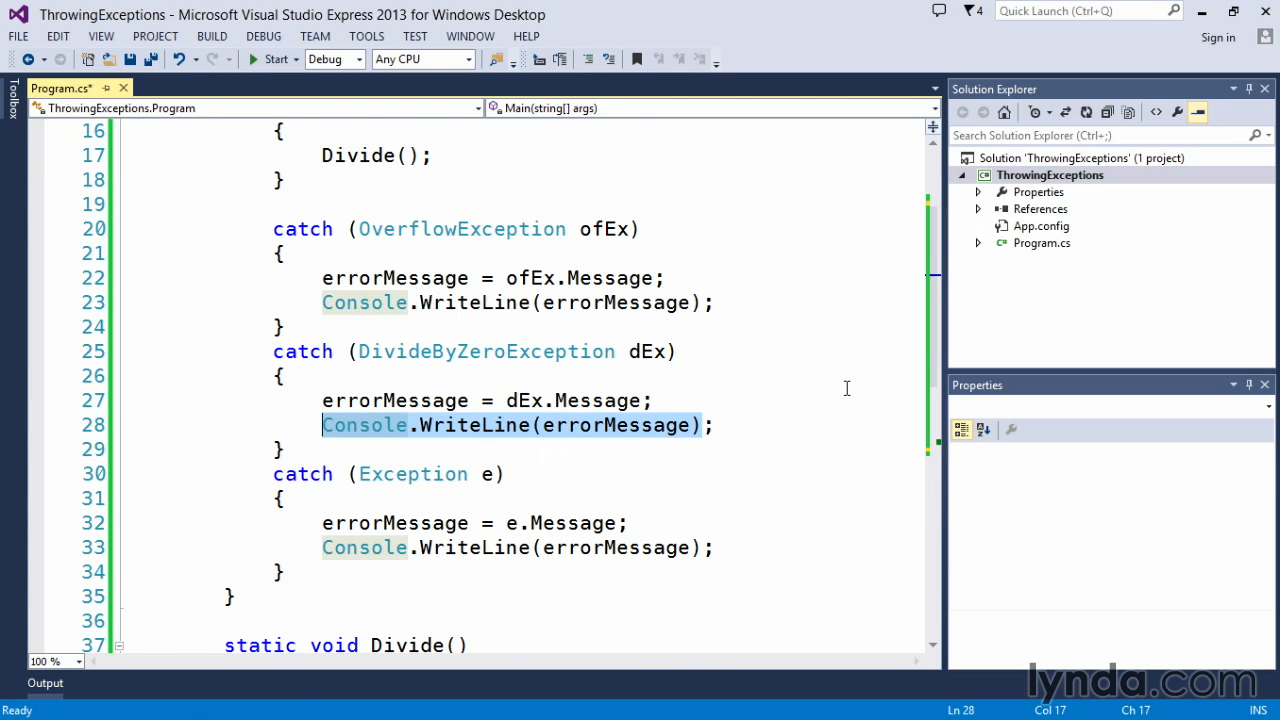
scroll(down, 3)
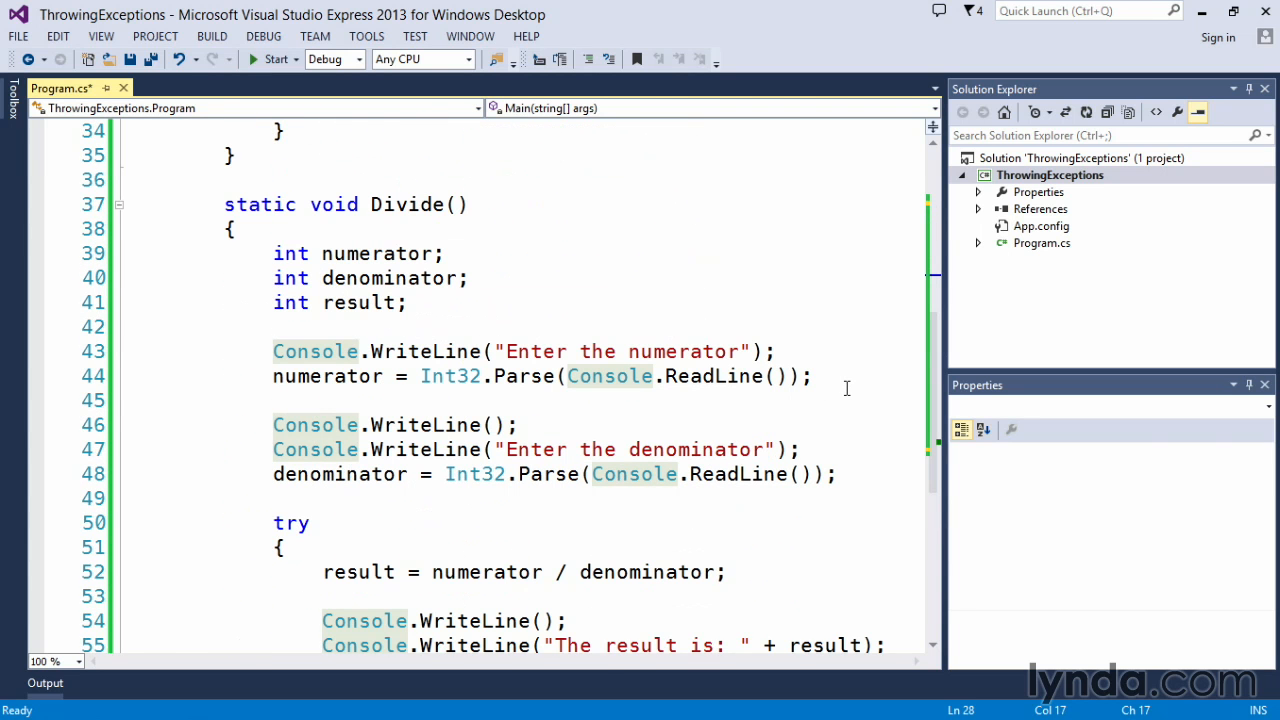
scroll(down, 3)
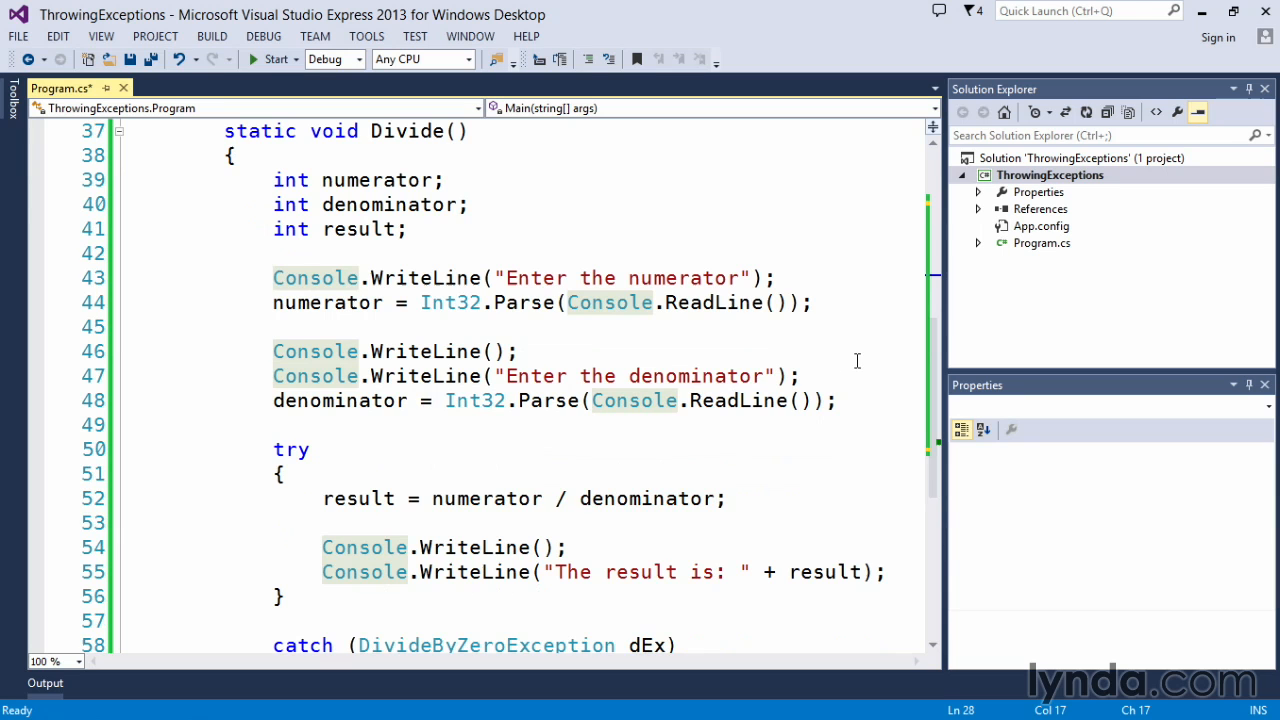
mouse_move(872, 362)
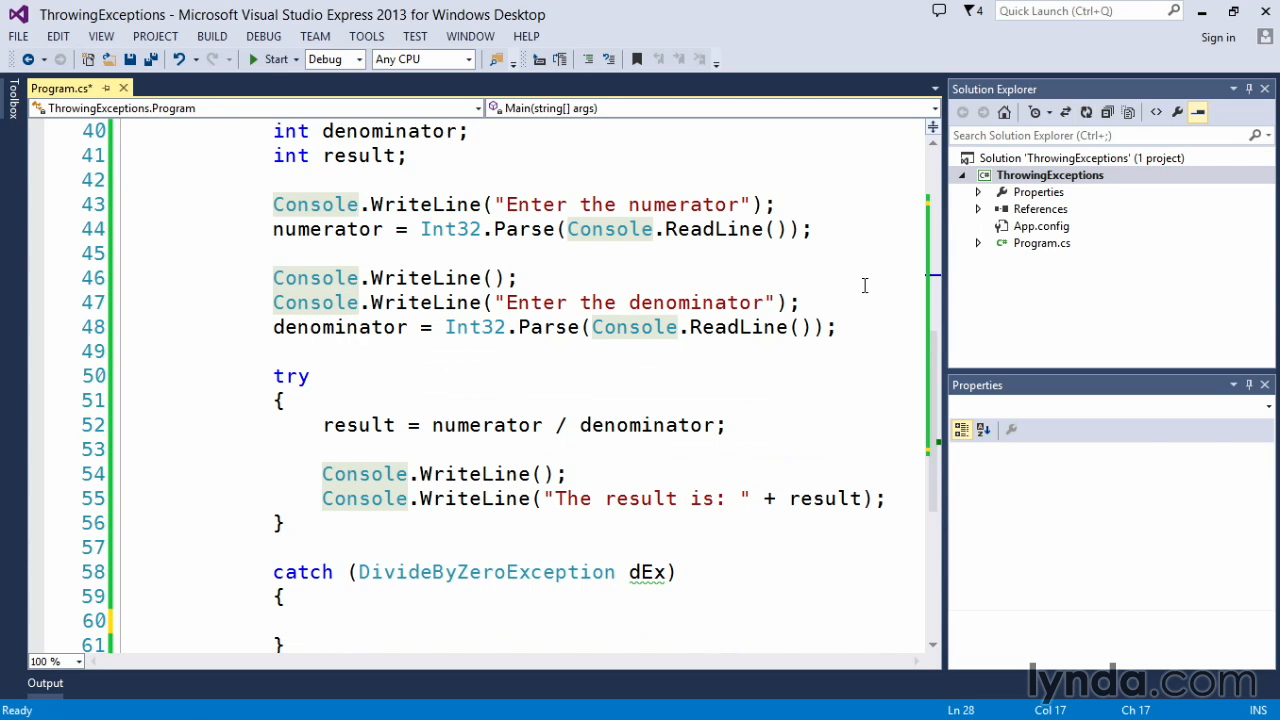
mouse_move(716, 228)
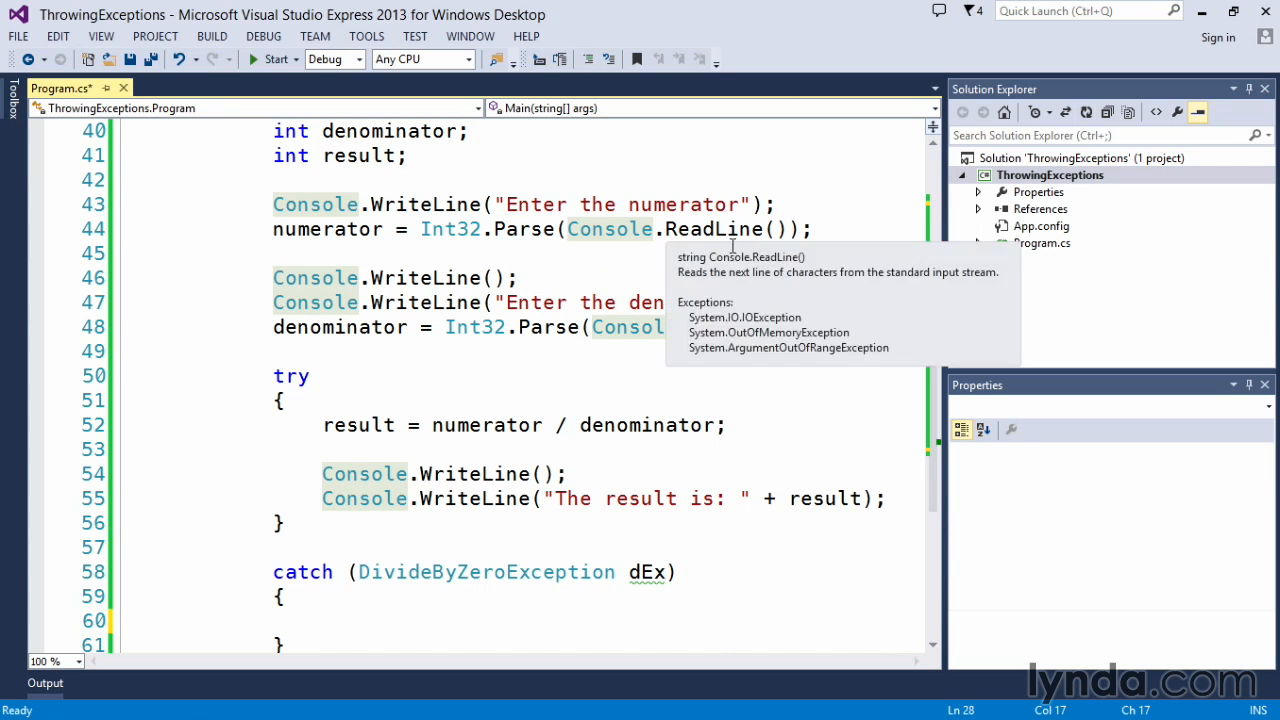
scroll(down, 3)
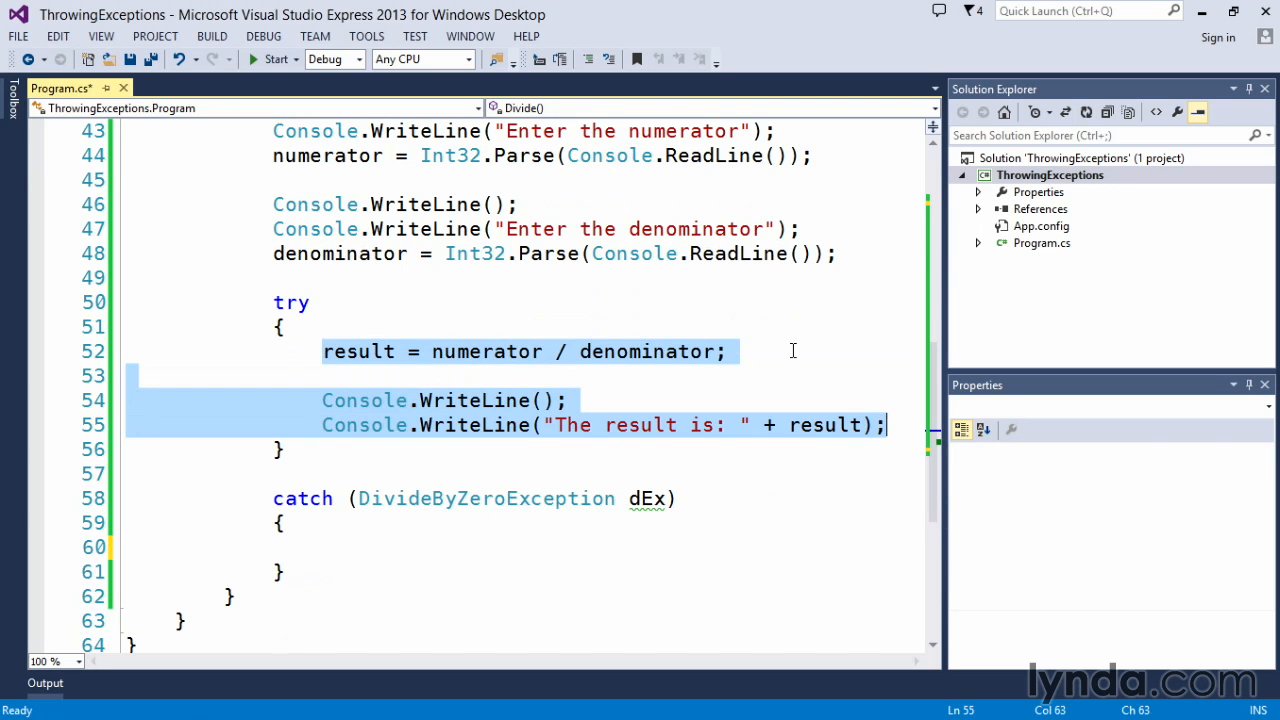
click(768, 352)
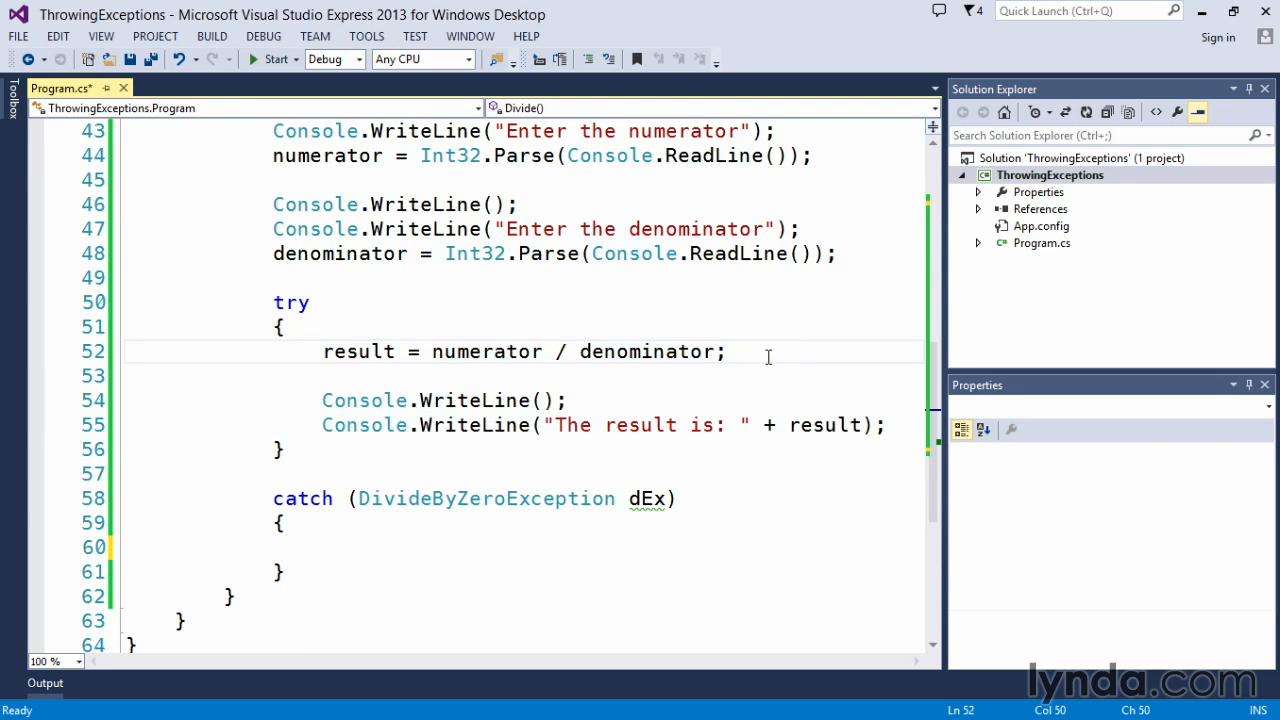
mouse_move(620, 352)
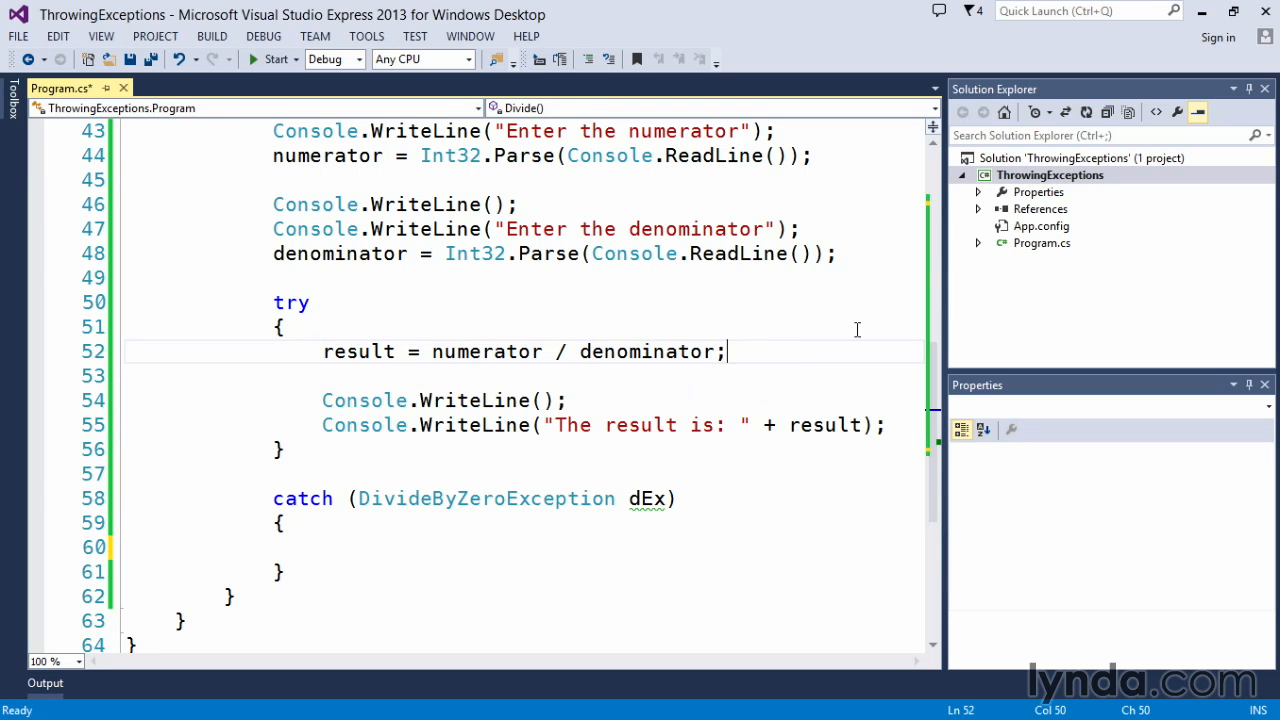
mouse_move(452, 506)
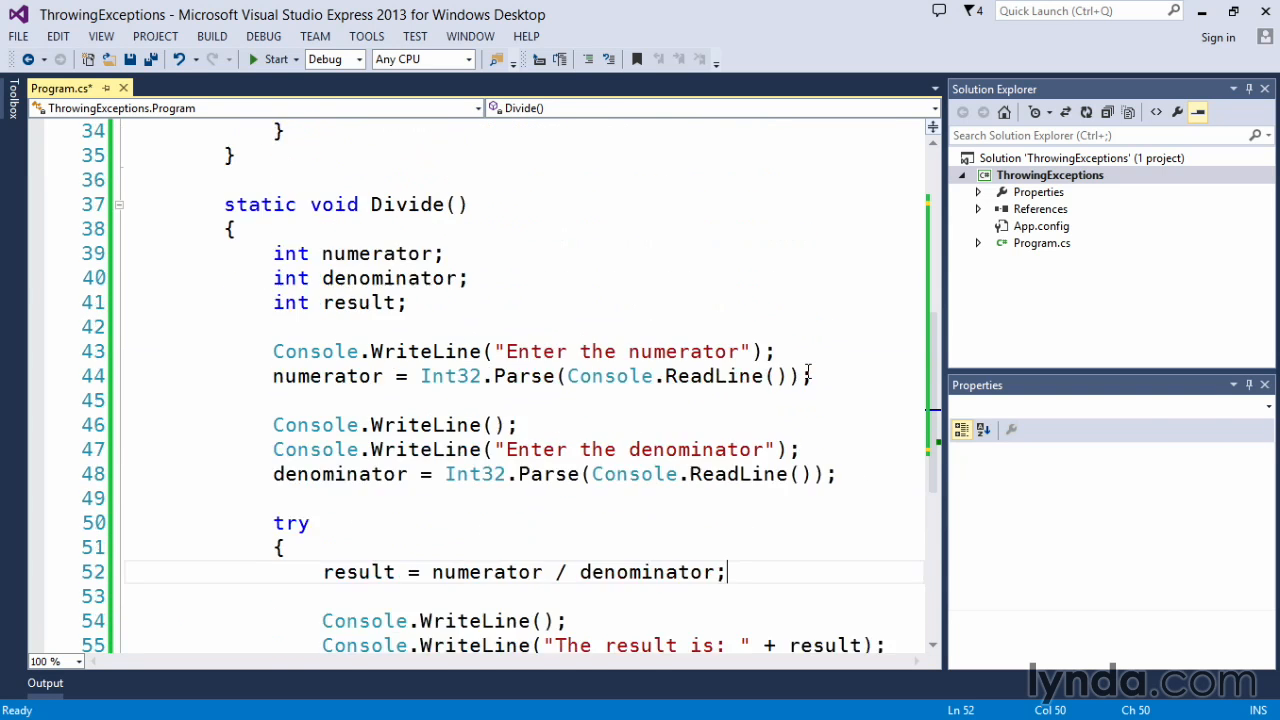
- Review Main's OverflowException and DivideByZeroException catches, then place the cursor in Divide's empty catch block
scroll(up, 3)
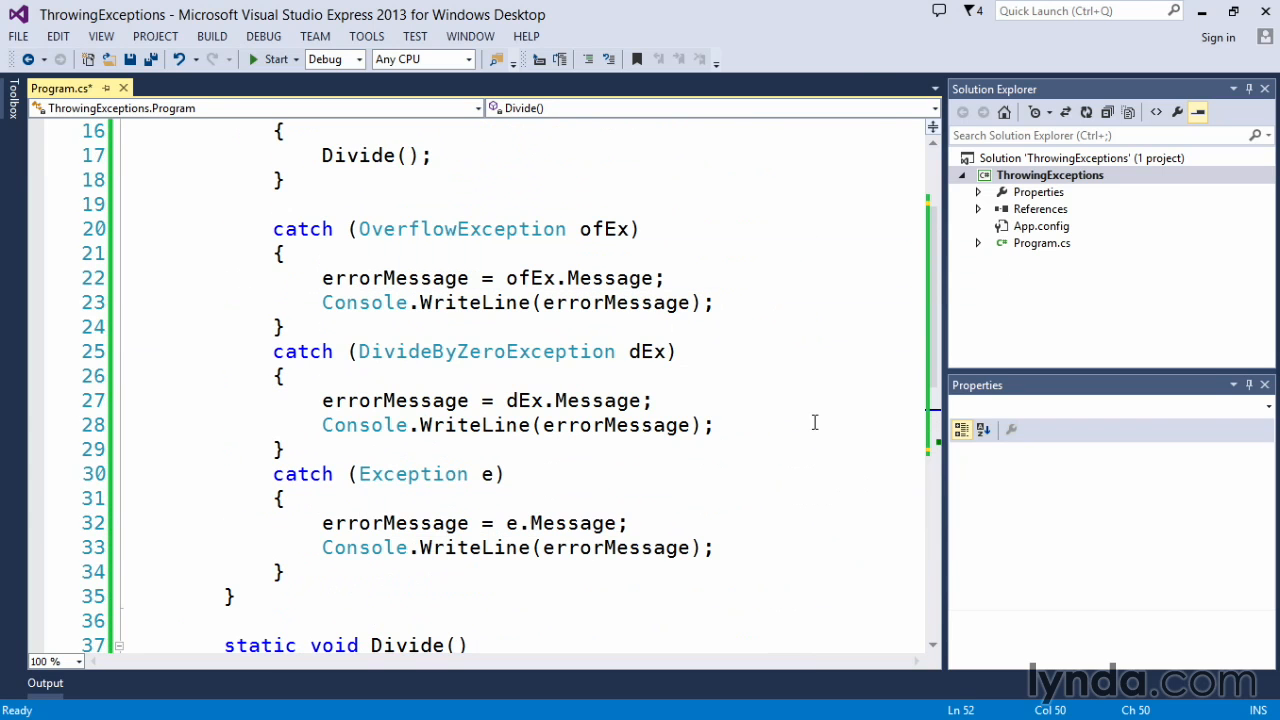
mouse_move(288, 448)
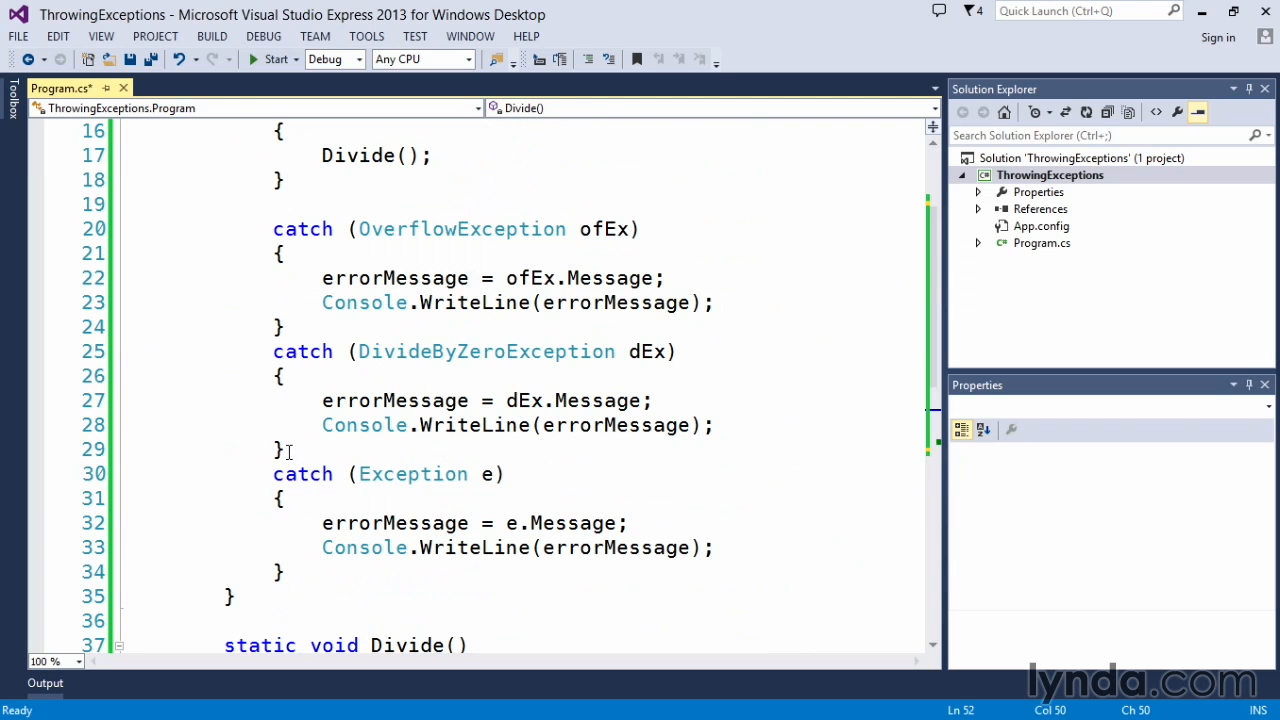
drag(272, 228, 284, 448)
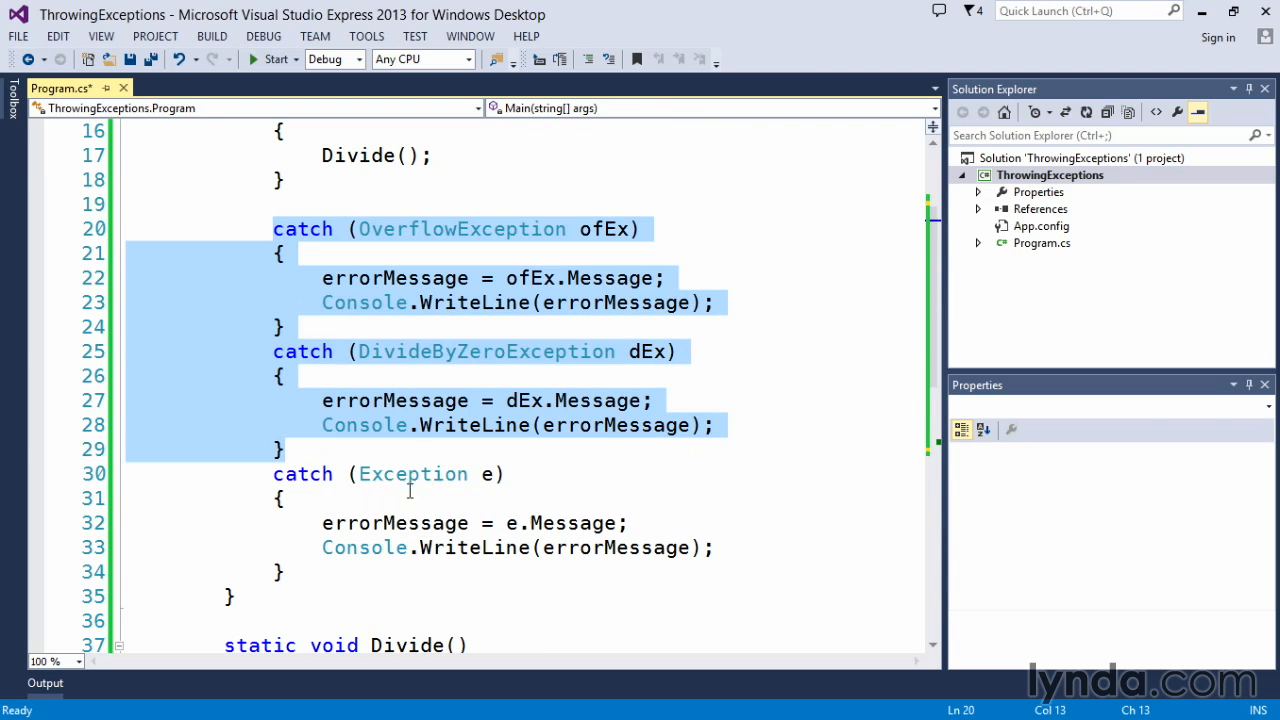
mouse_move(412, 474)
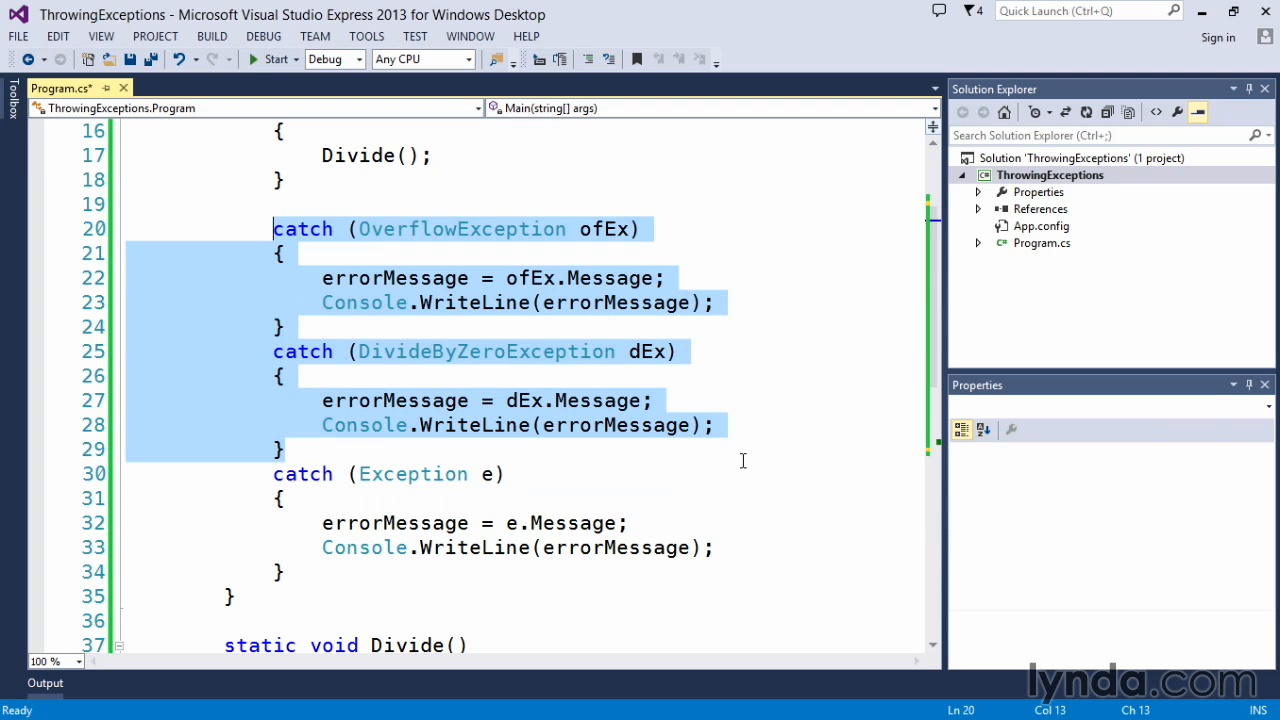
mouse_move(760, 452)
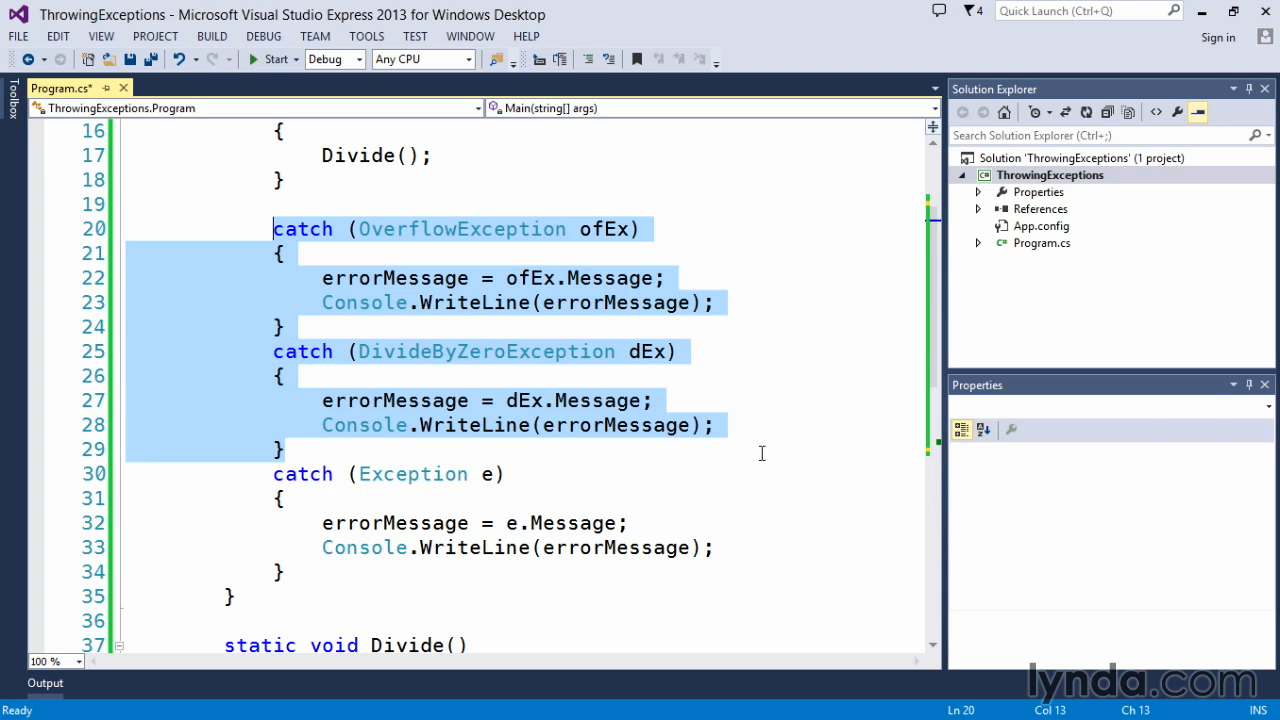
scroll(down, 3)
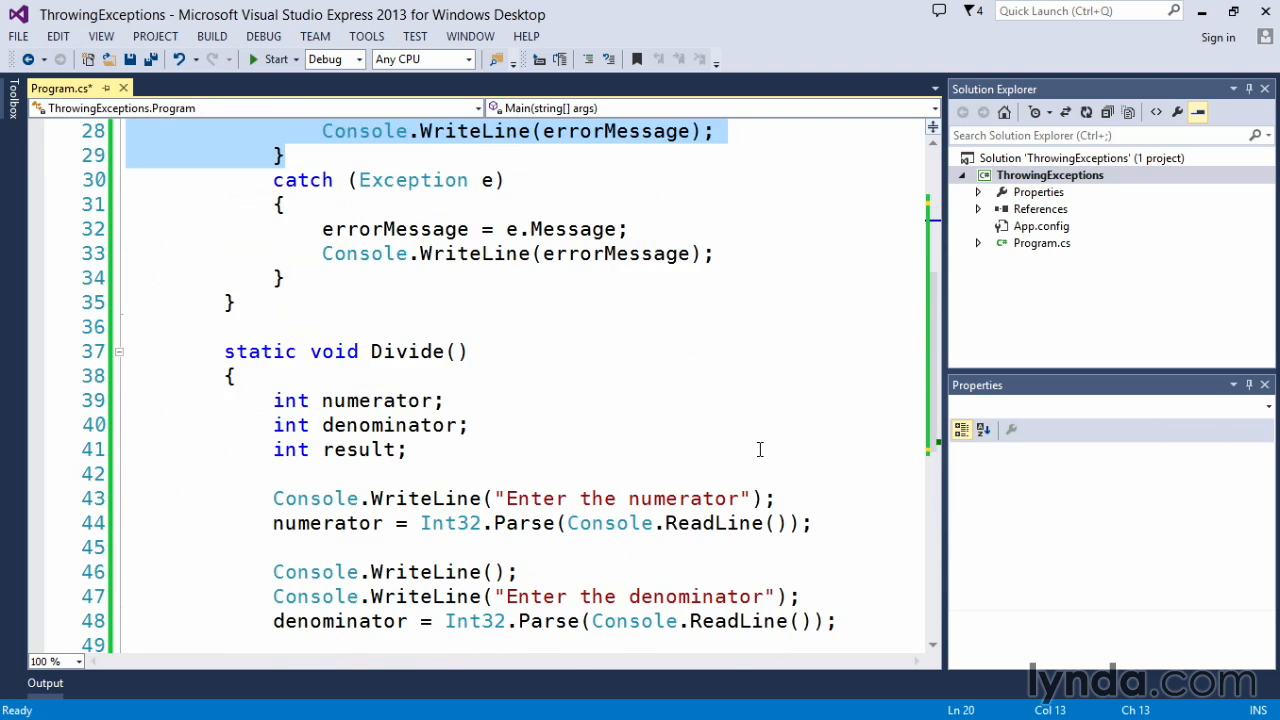
scroll(down, 3)
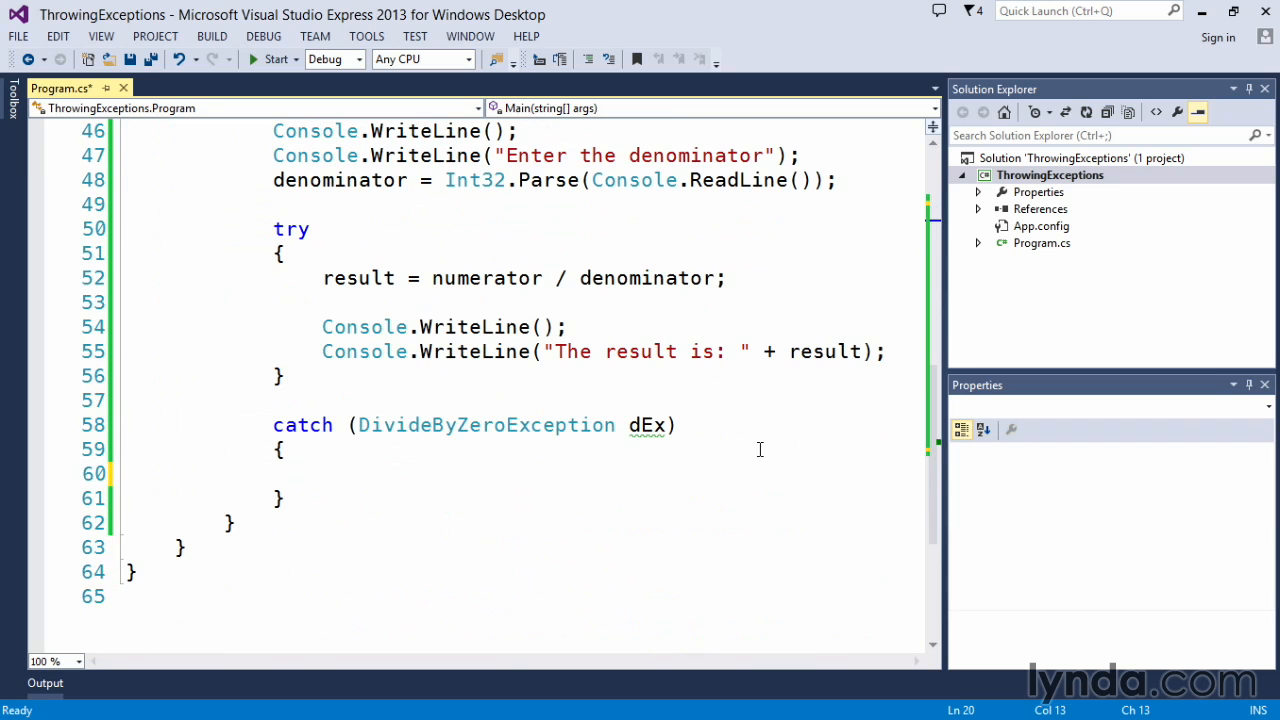
click(322, 472)
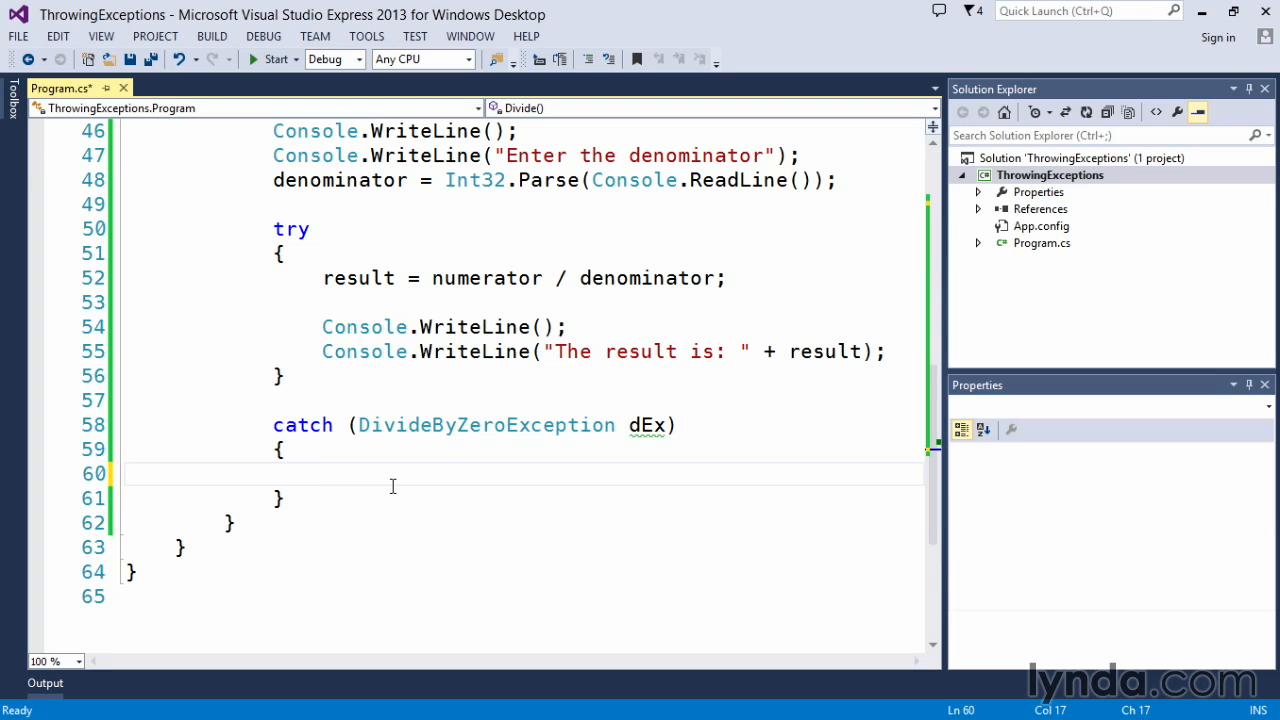
mouse_move(452, 480)
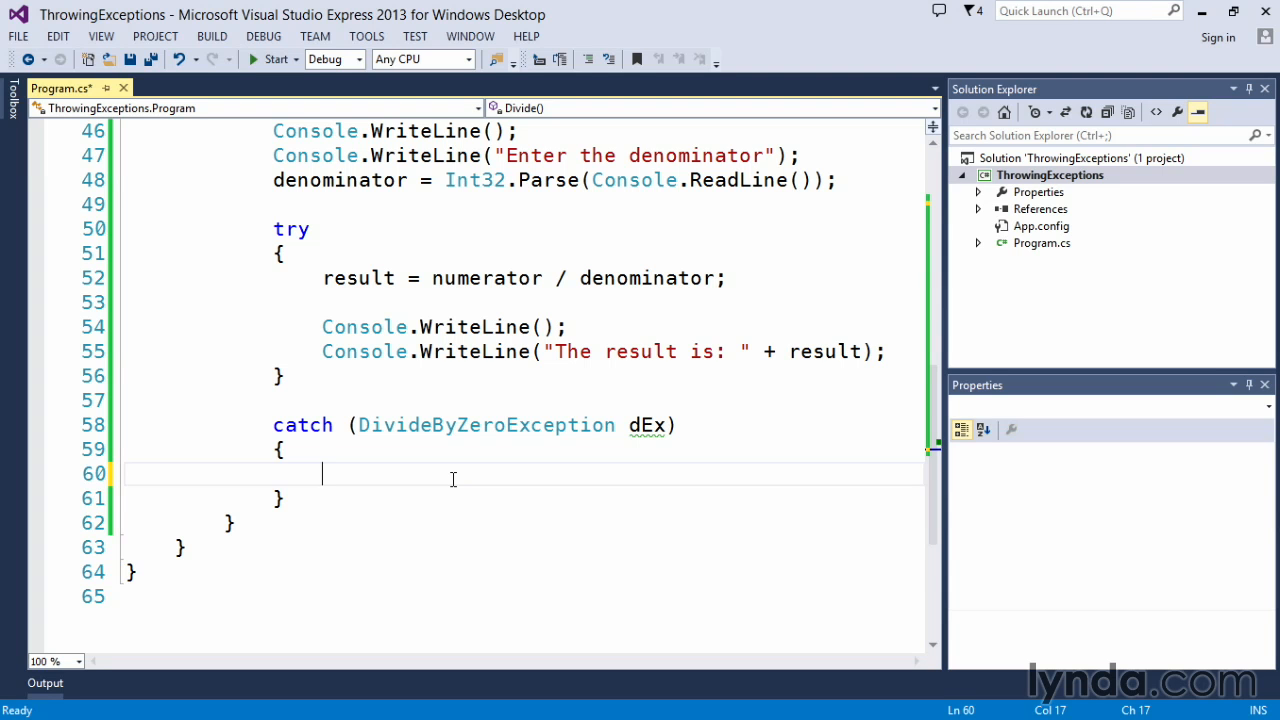
- Write "throw new Exception(" and view the (string message, Exception innerException) constructor overload
text(throw)
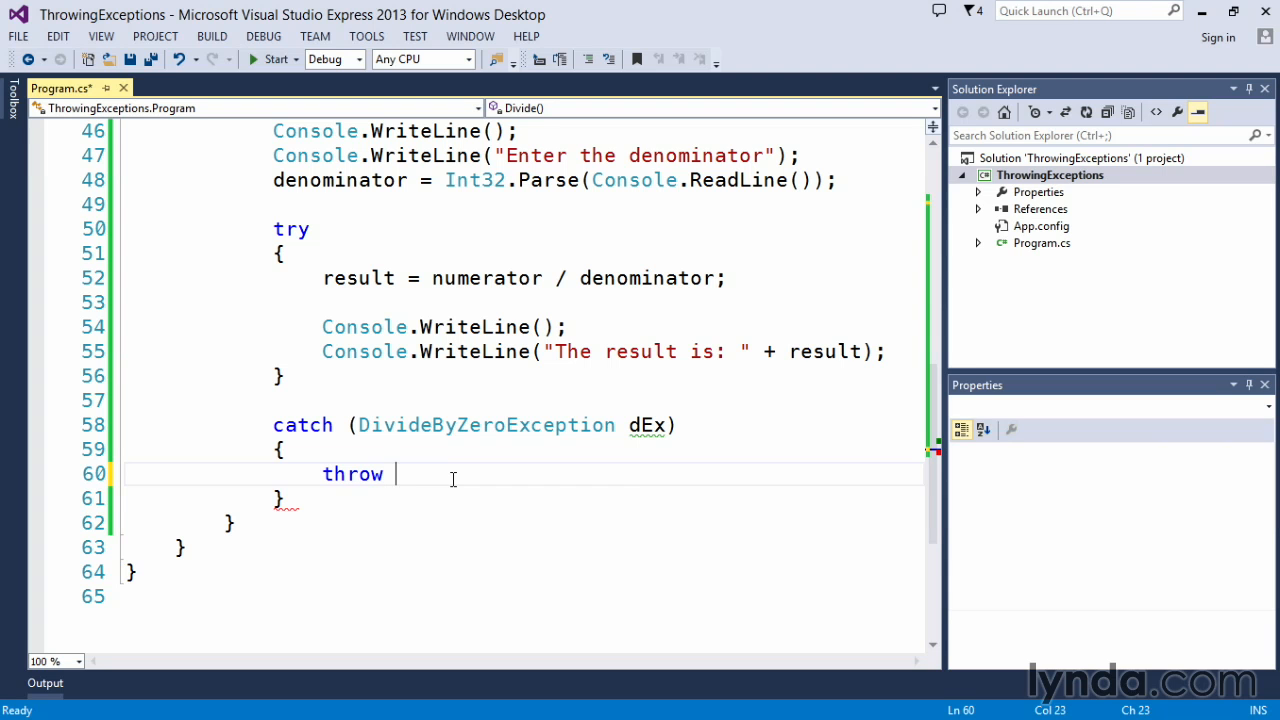
text(new)
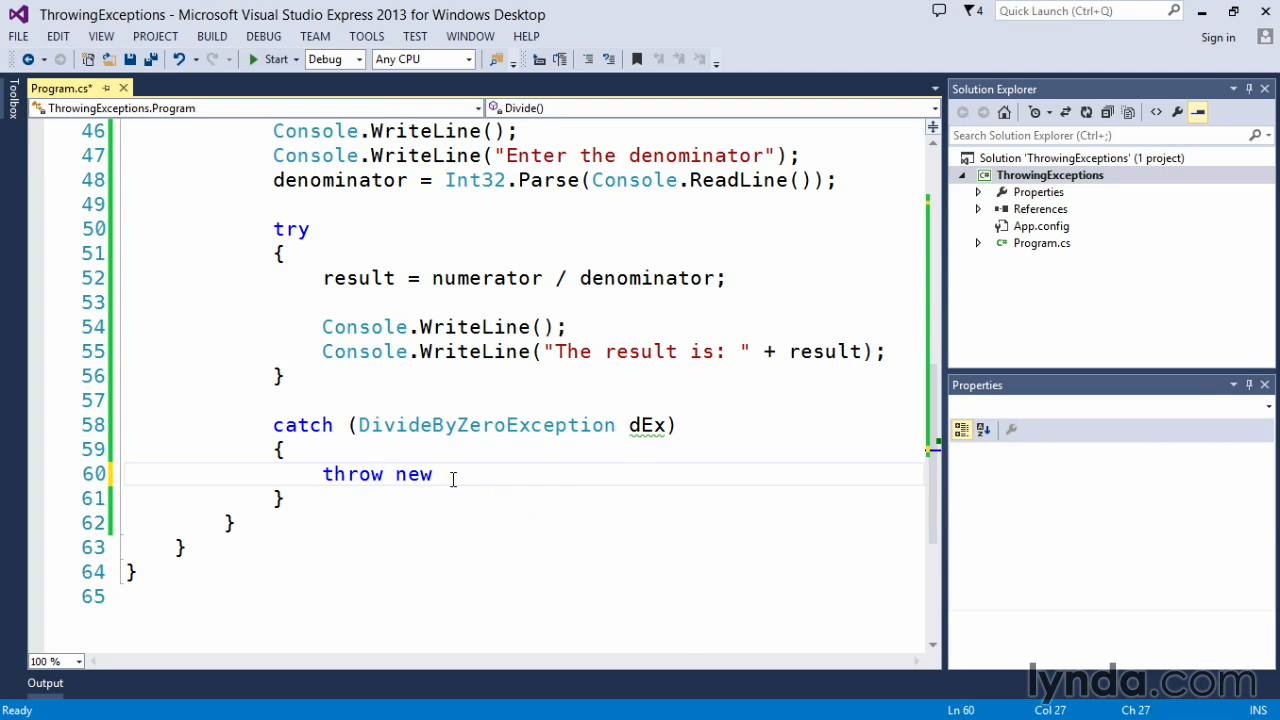
text(Exception)
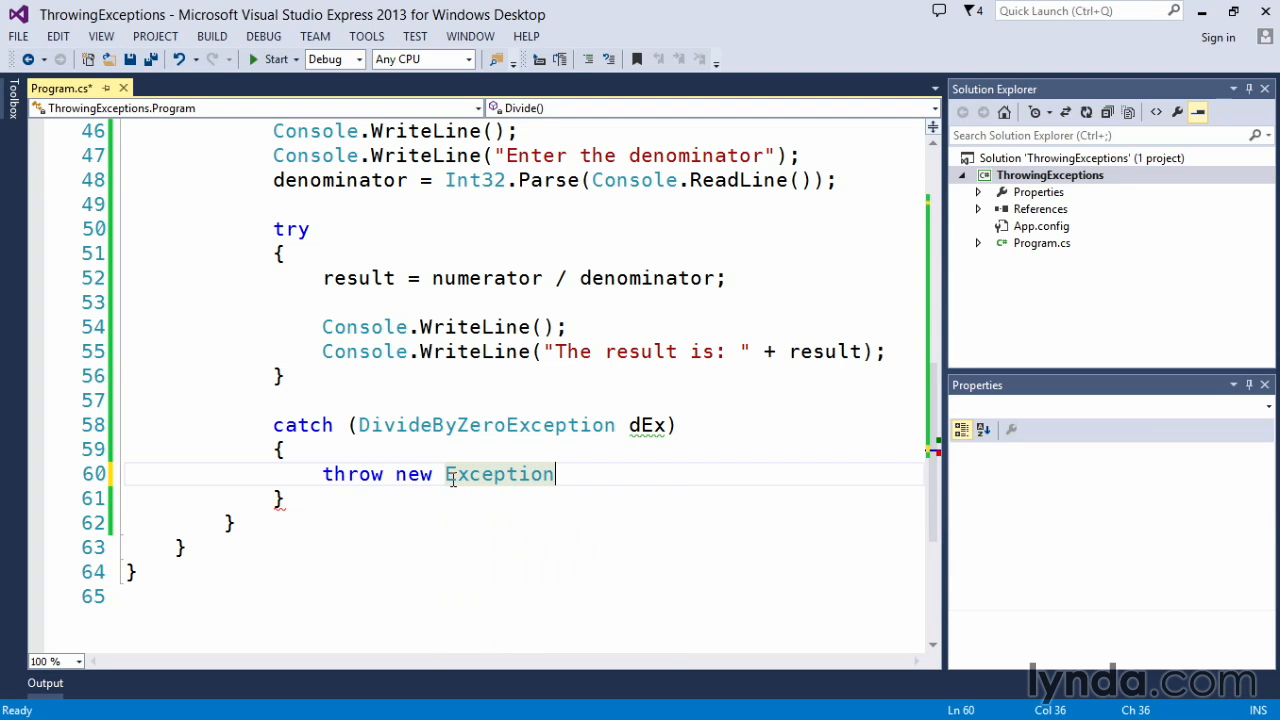
text(()
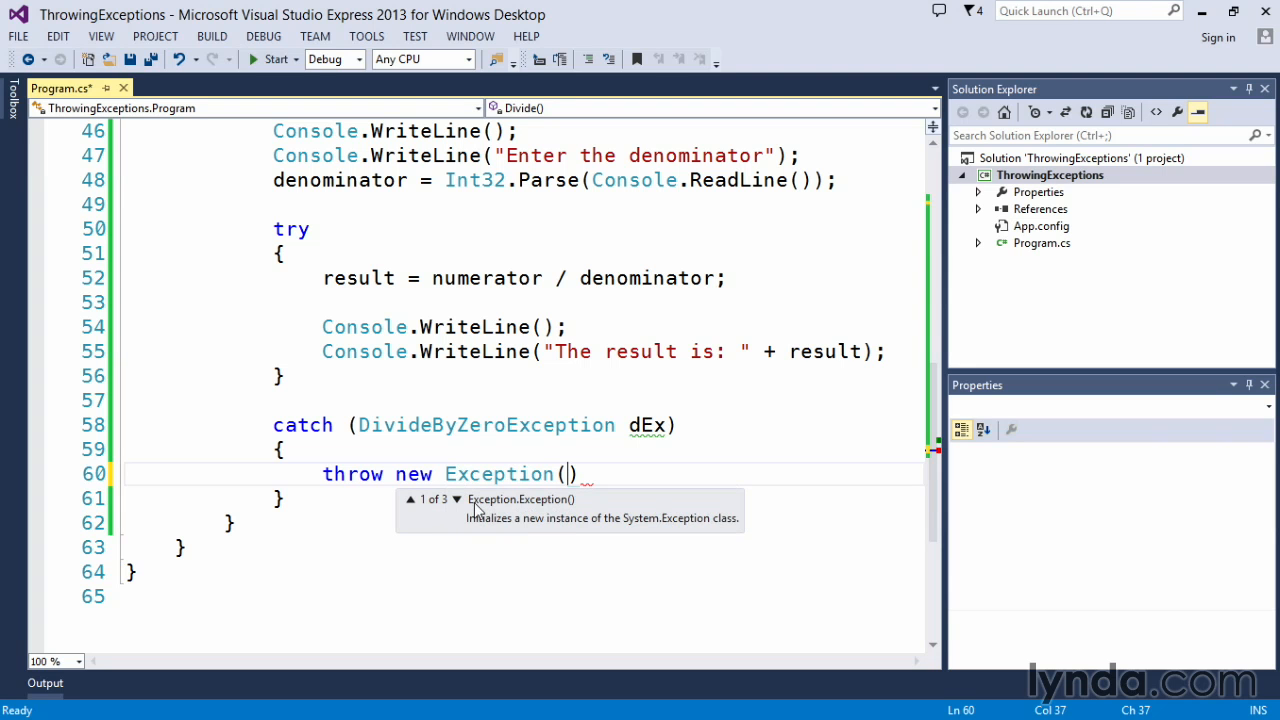
click(456, 500)
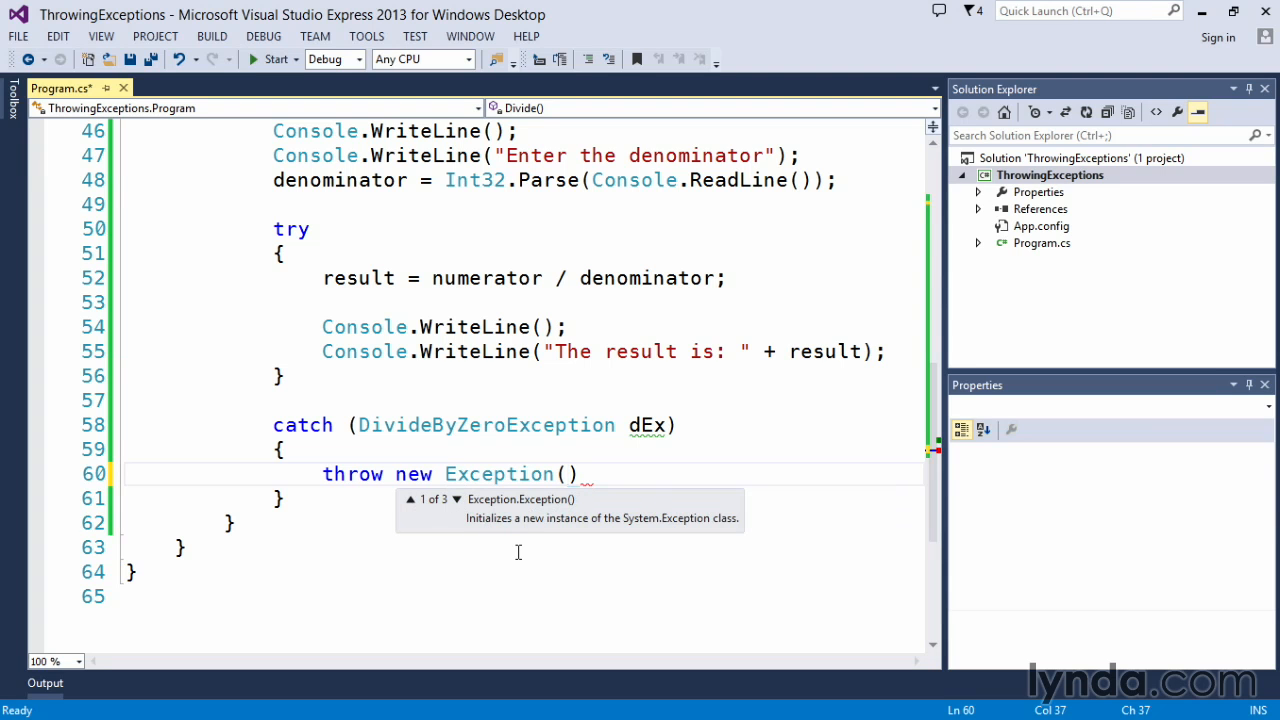
mouse_move(448, 528)
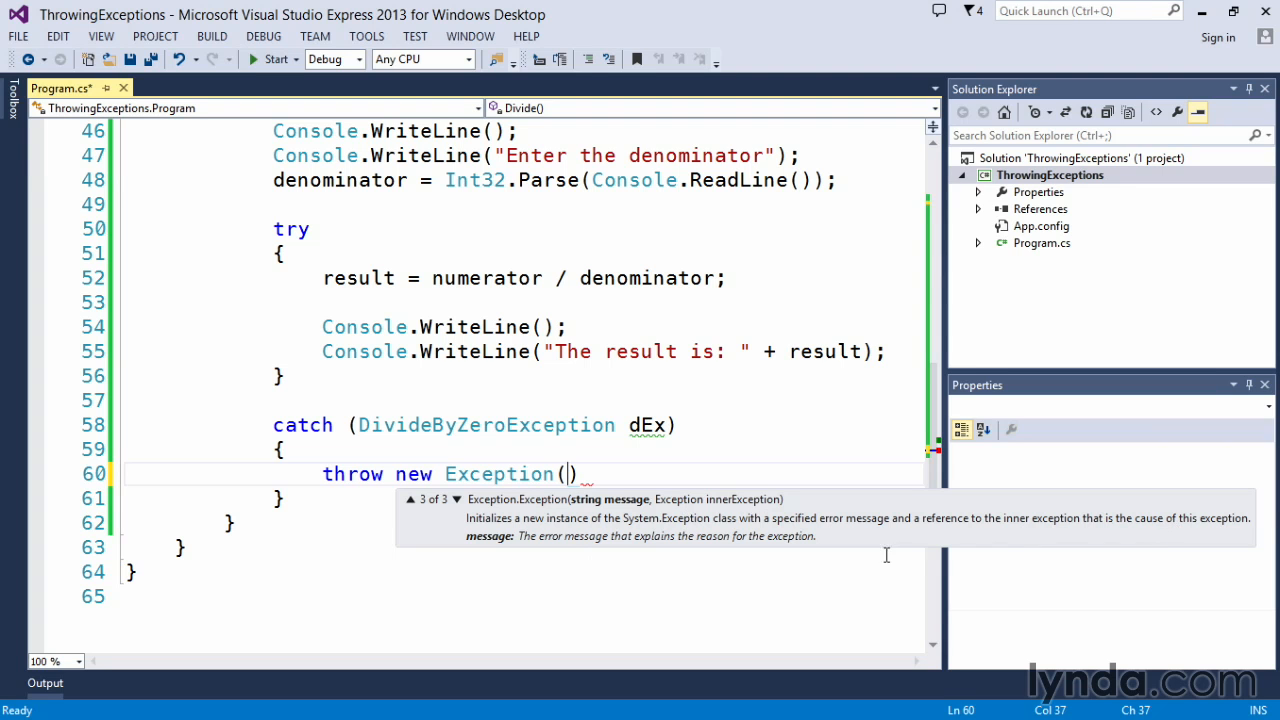
mouse_move(696, 594)
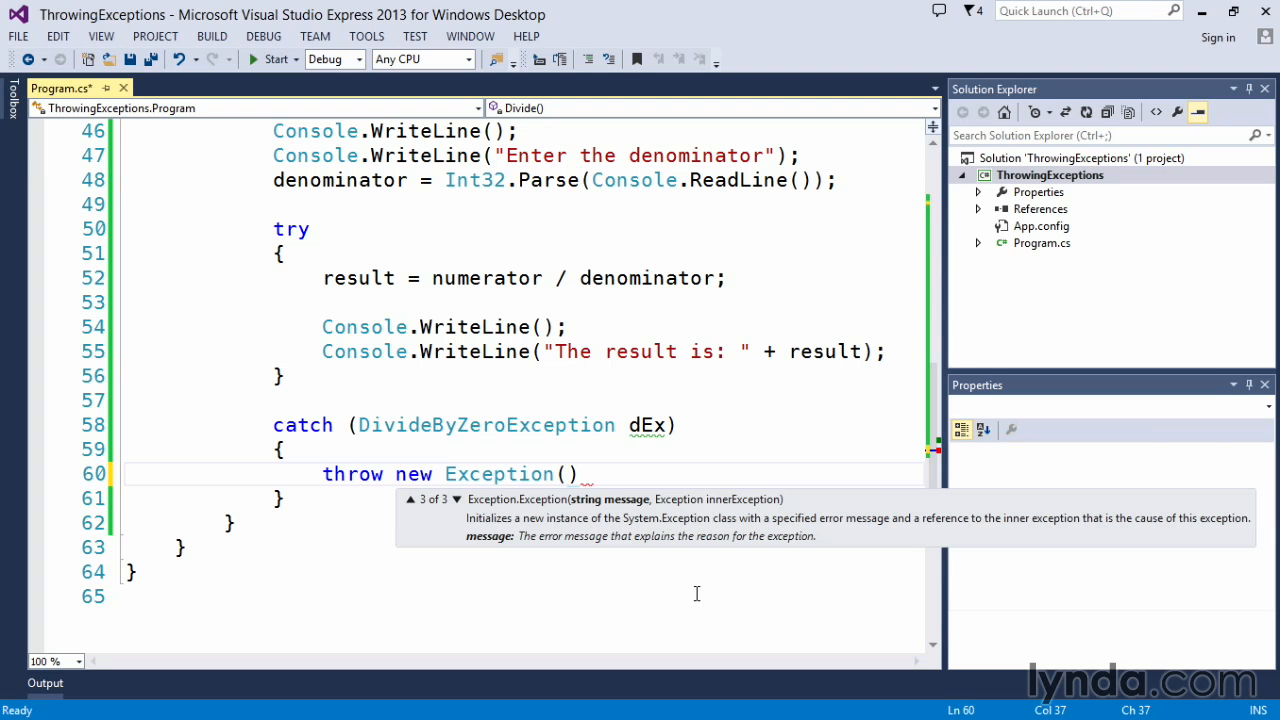
- Add the message "Division by zero is not permitted, please change the denominator" followed by a comma
text("")
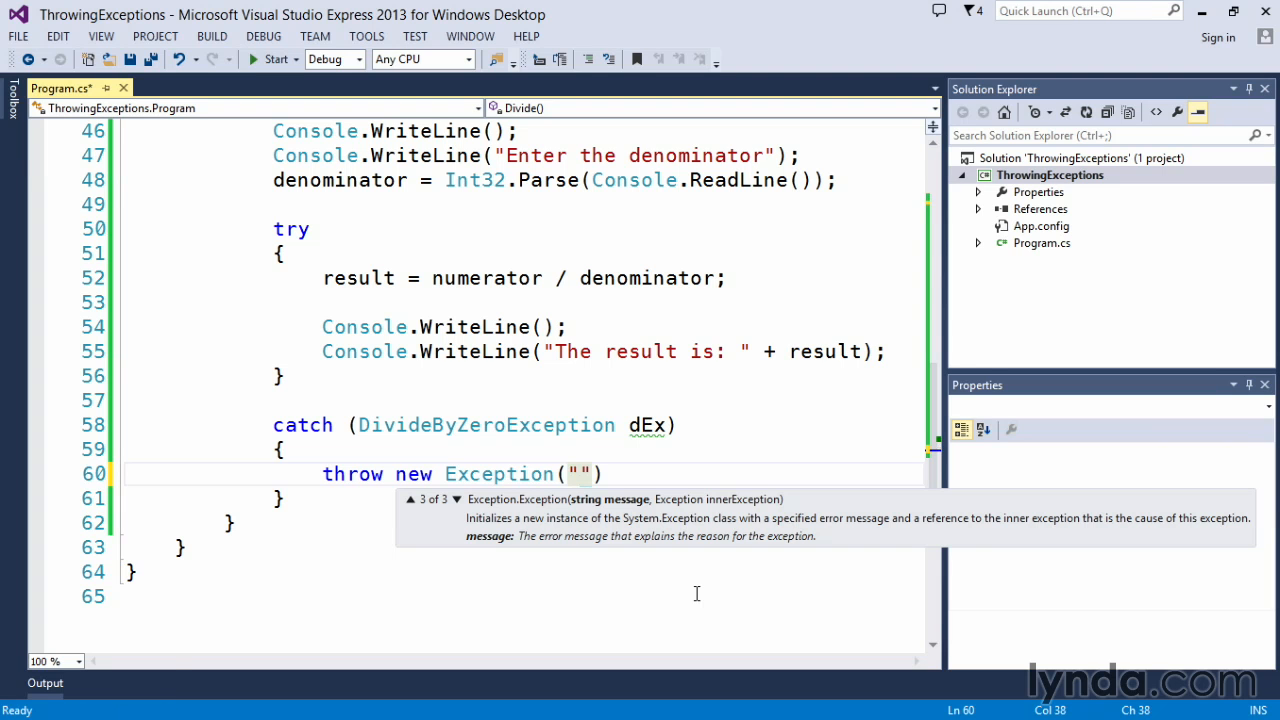
click(580, 474)
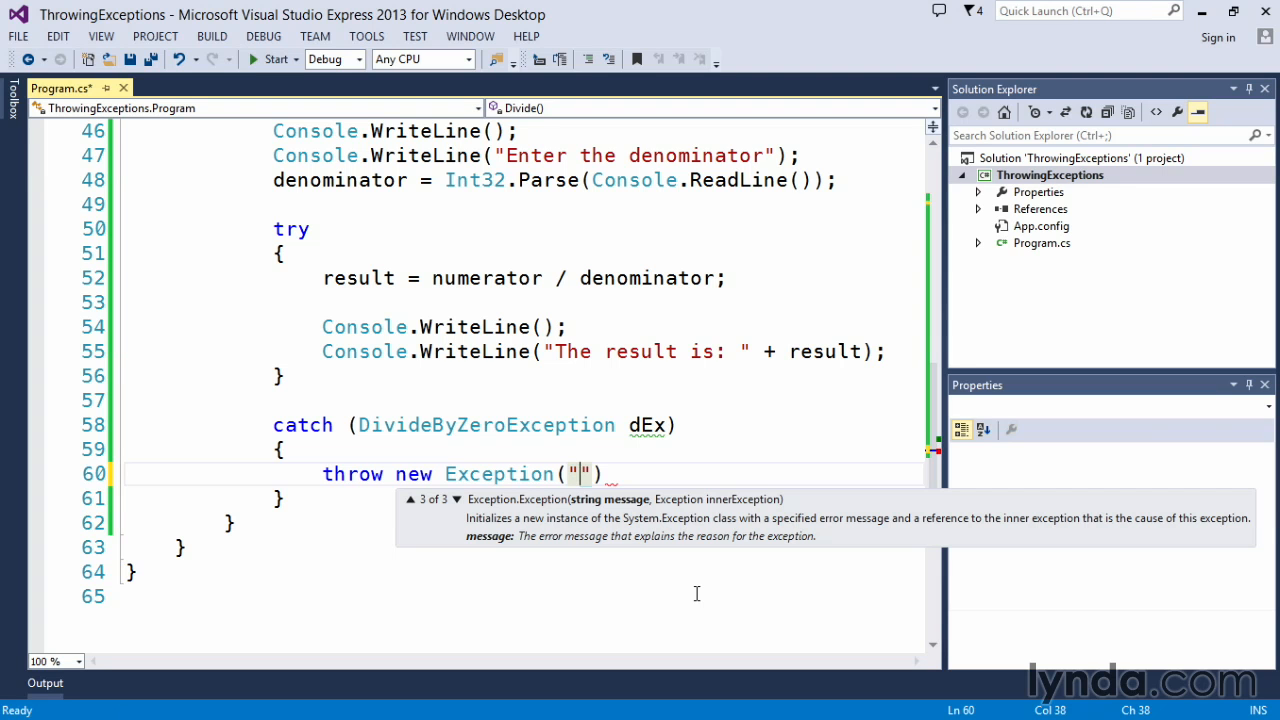
text(Division by zero is not permitted, please)
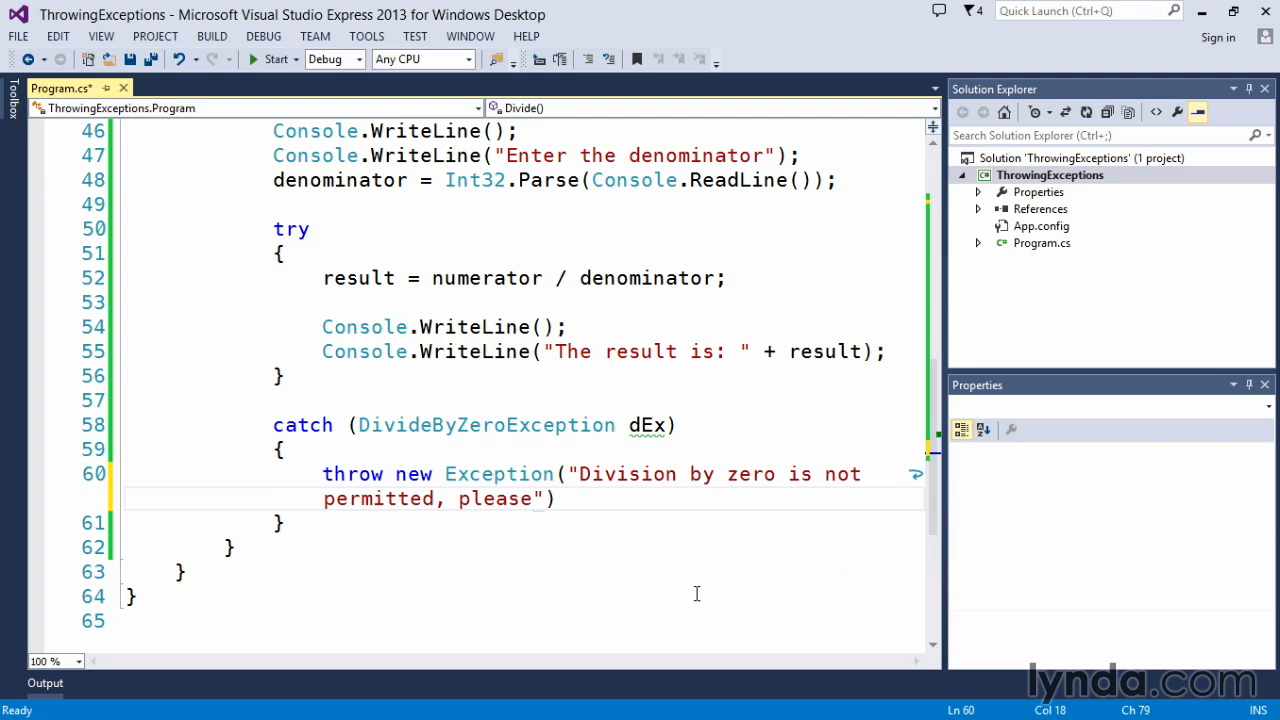
text(change the d)
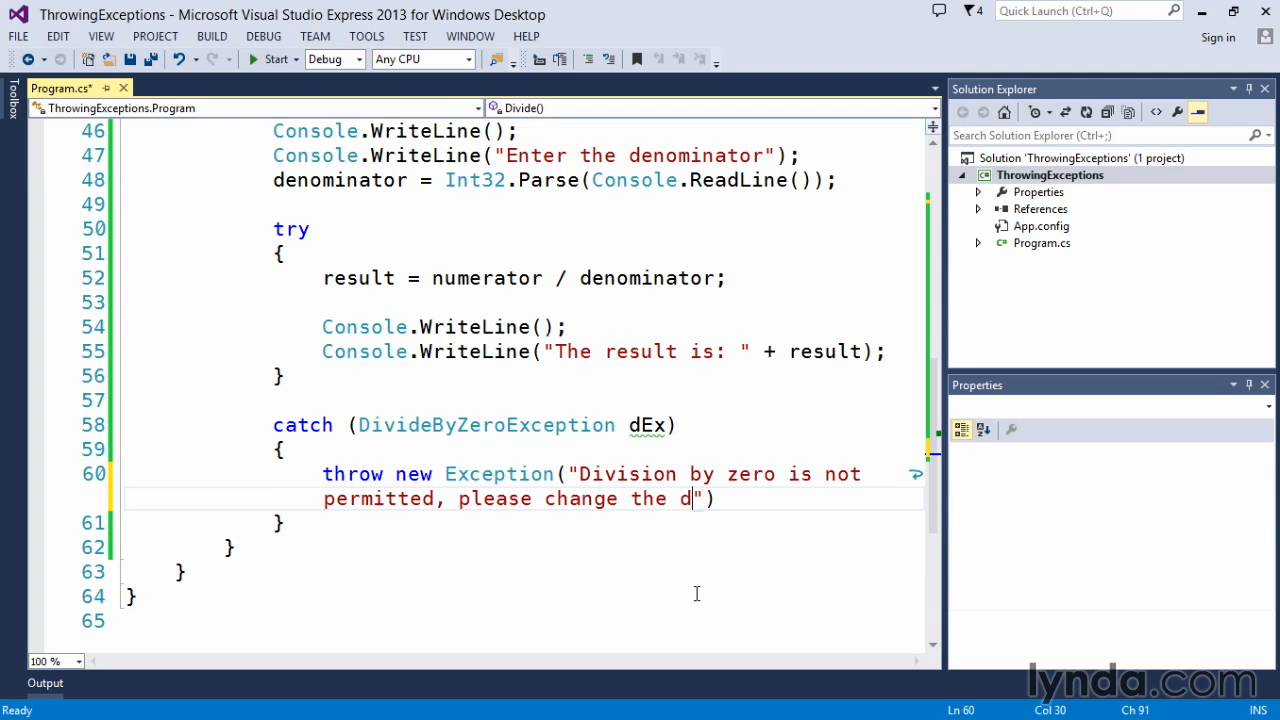
text(enomina)
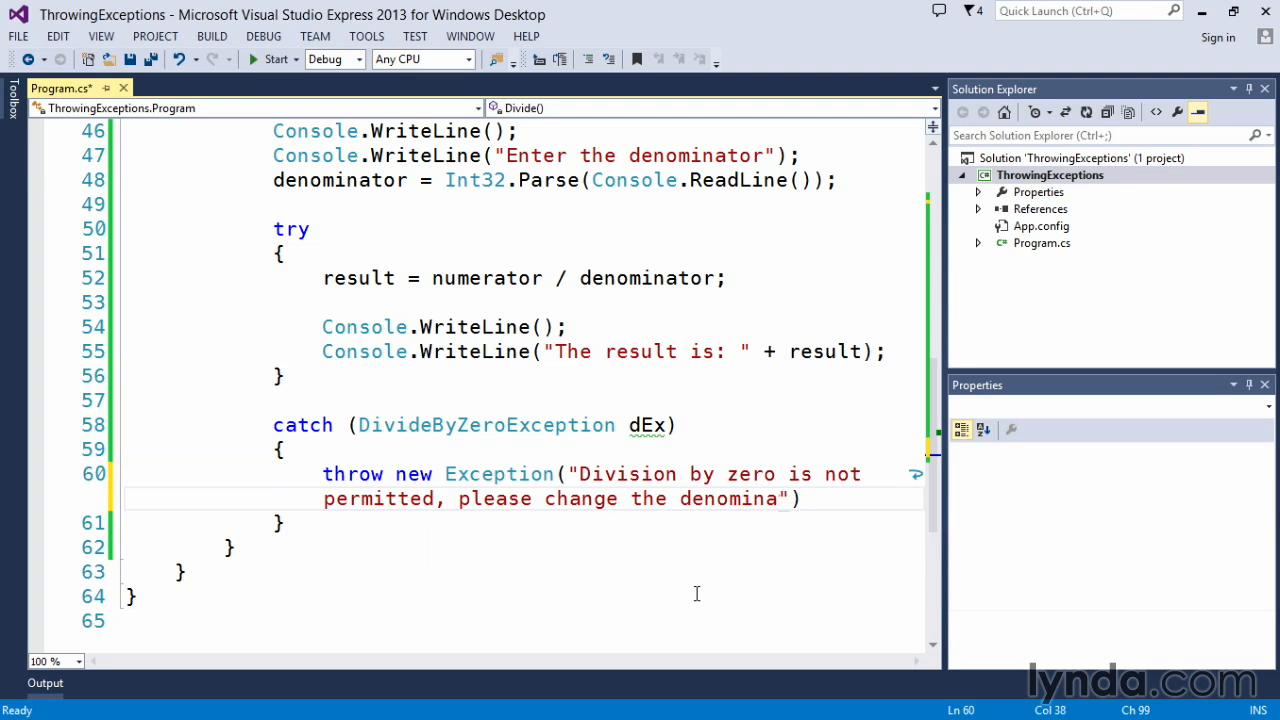
text(tor)
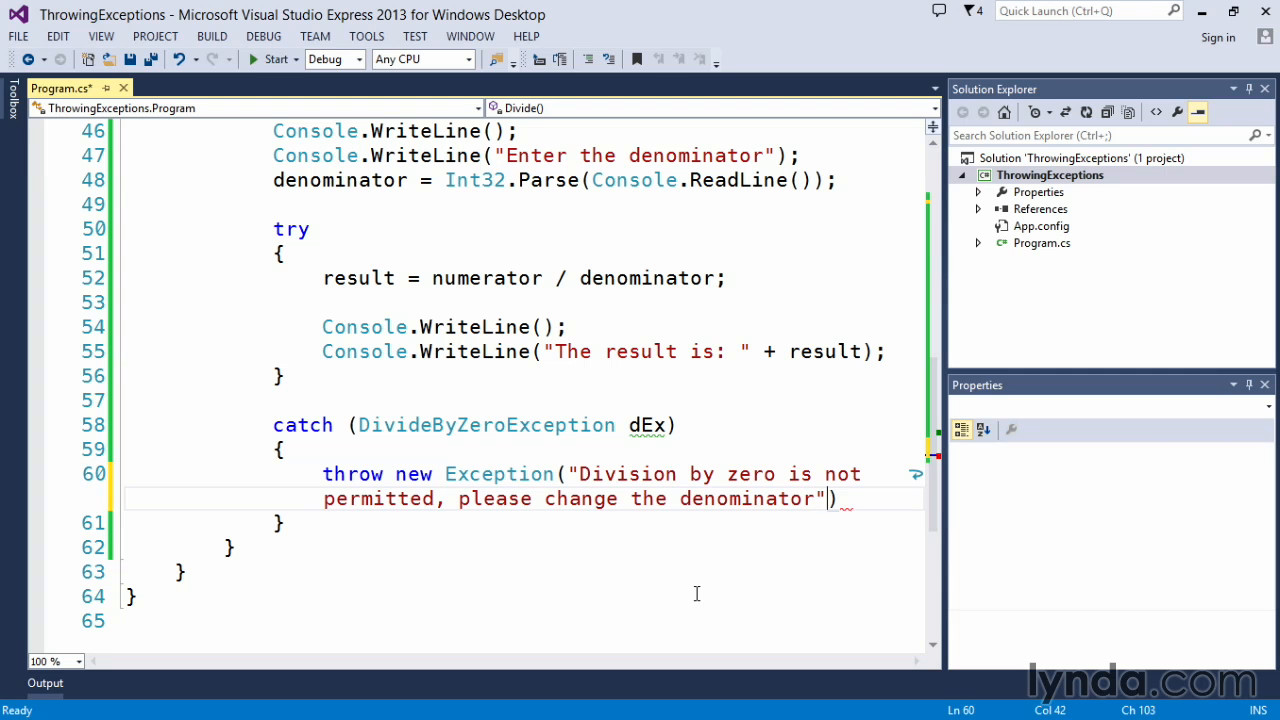
text(,)
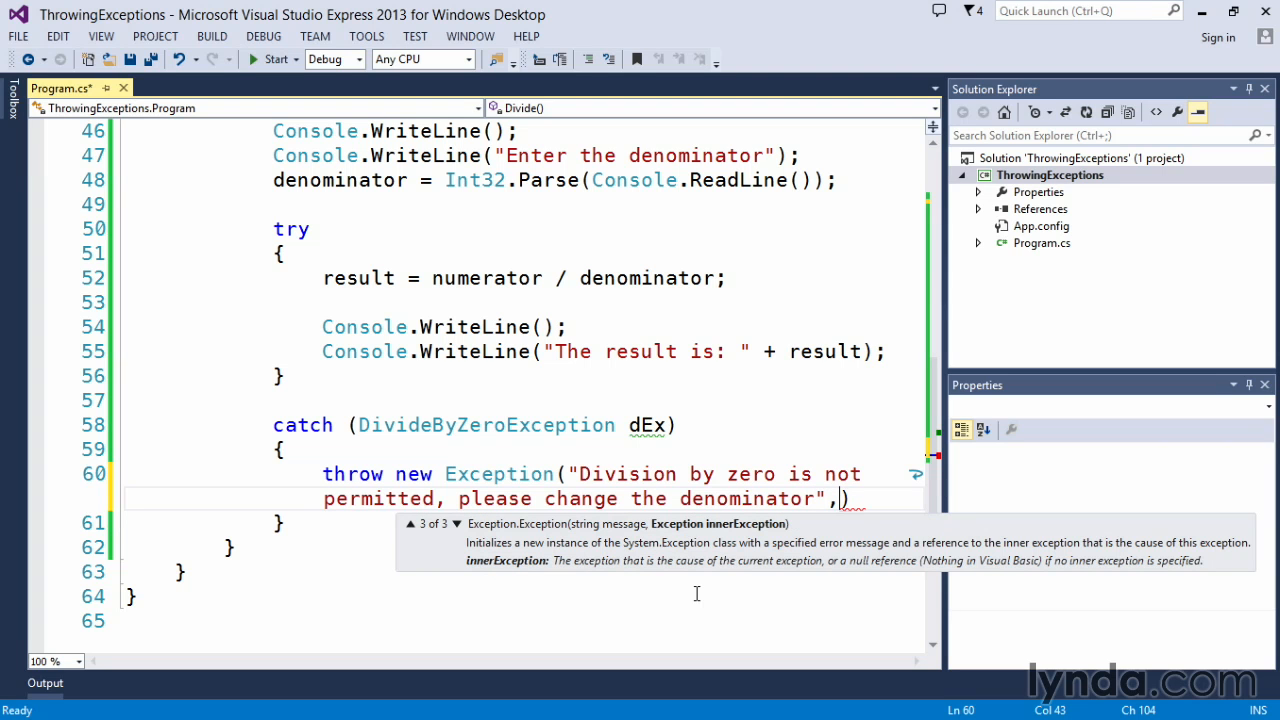
- Pass dEx.InnerException as the second argument and close the statement with ");"
text(de)
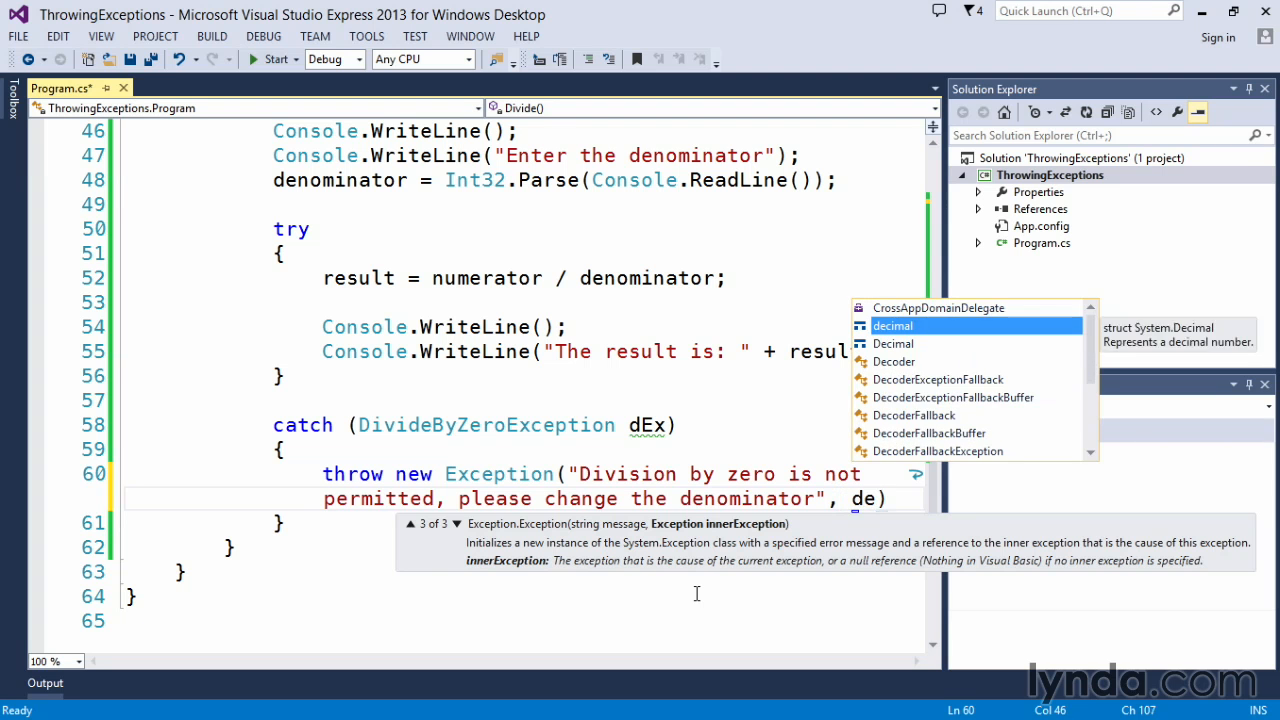
text(E)
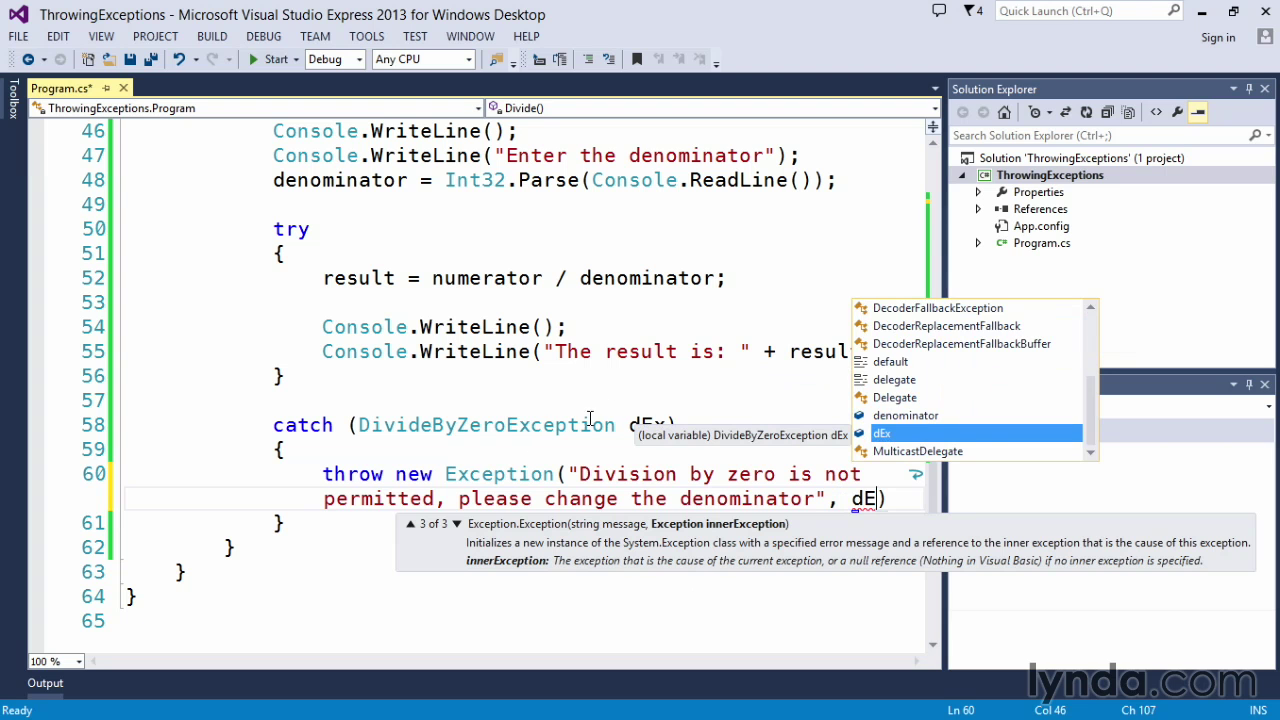
key(Tab)
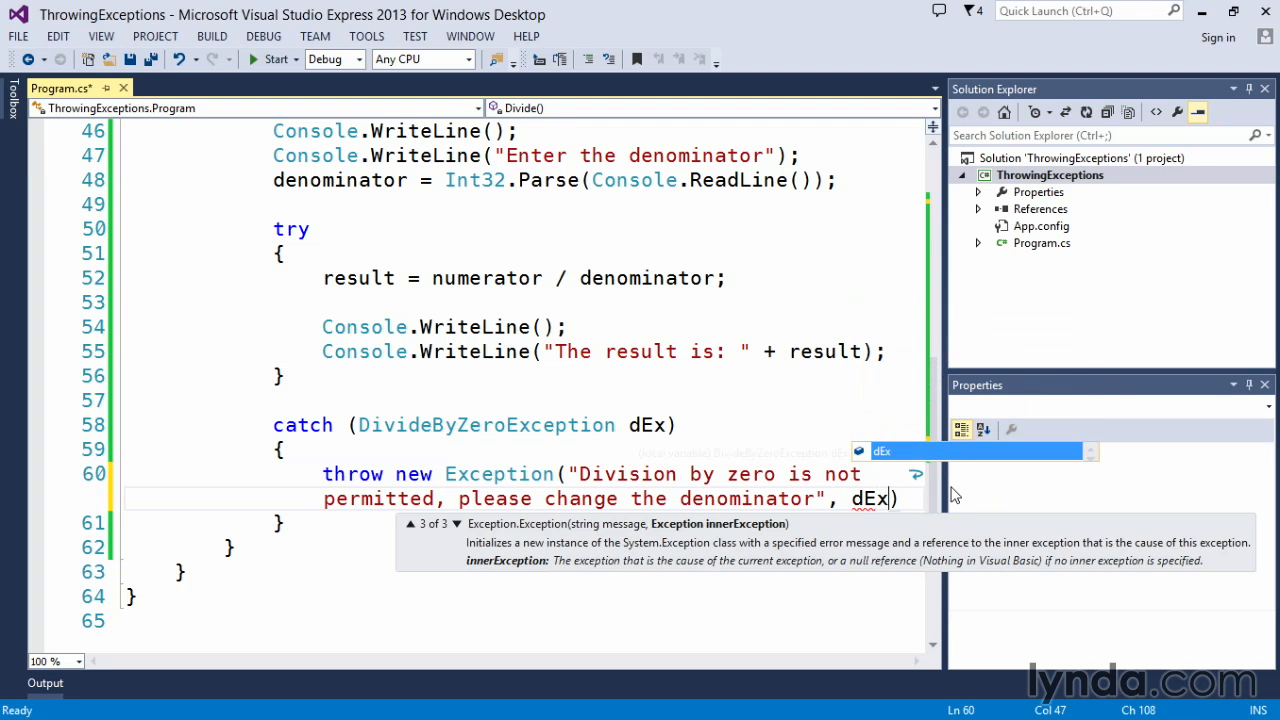
text(.inn)
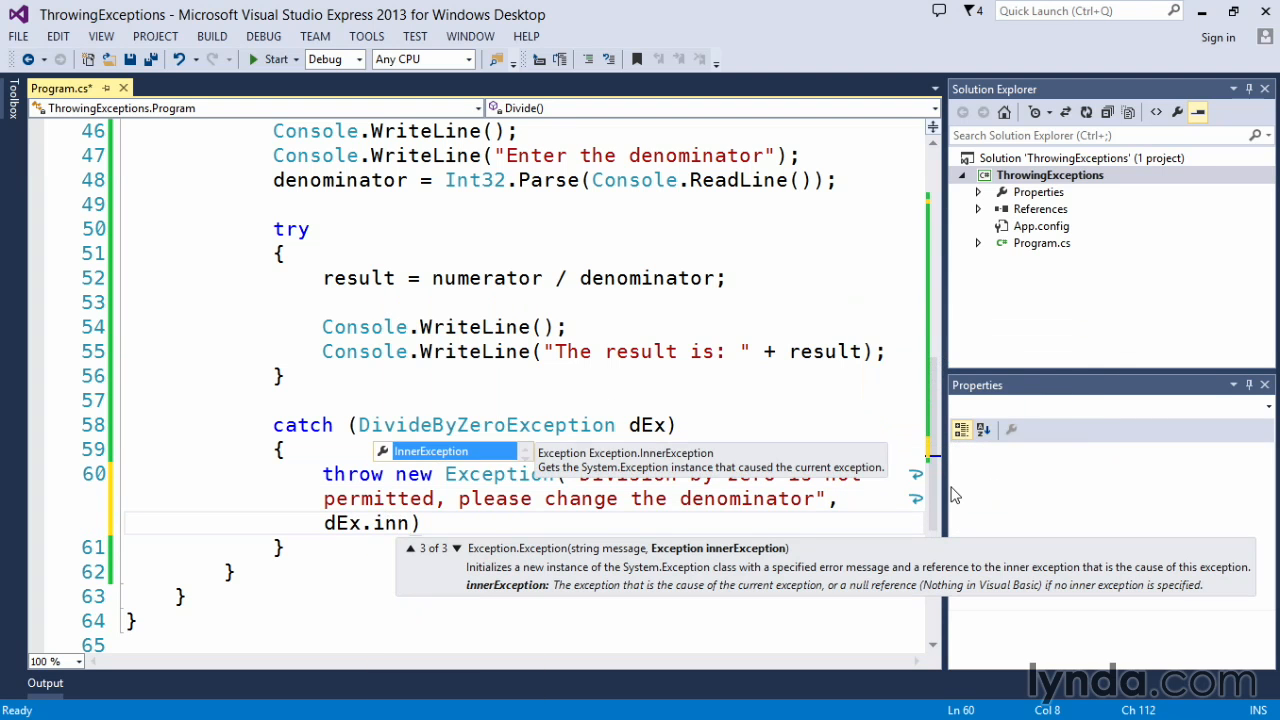
key(Tab)
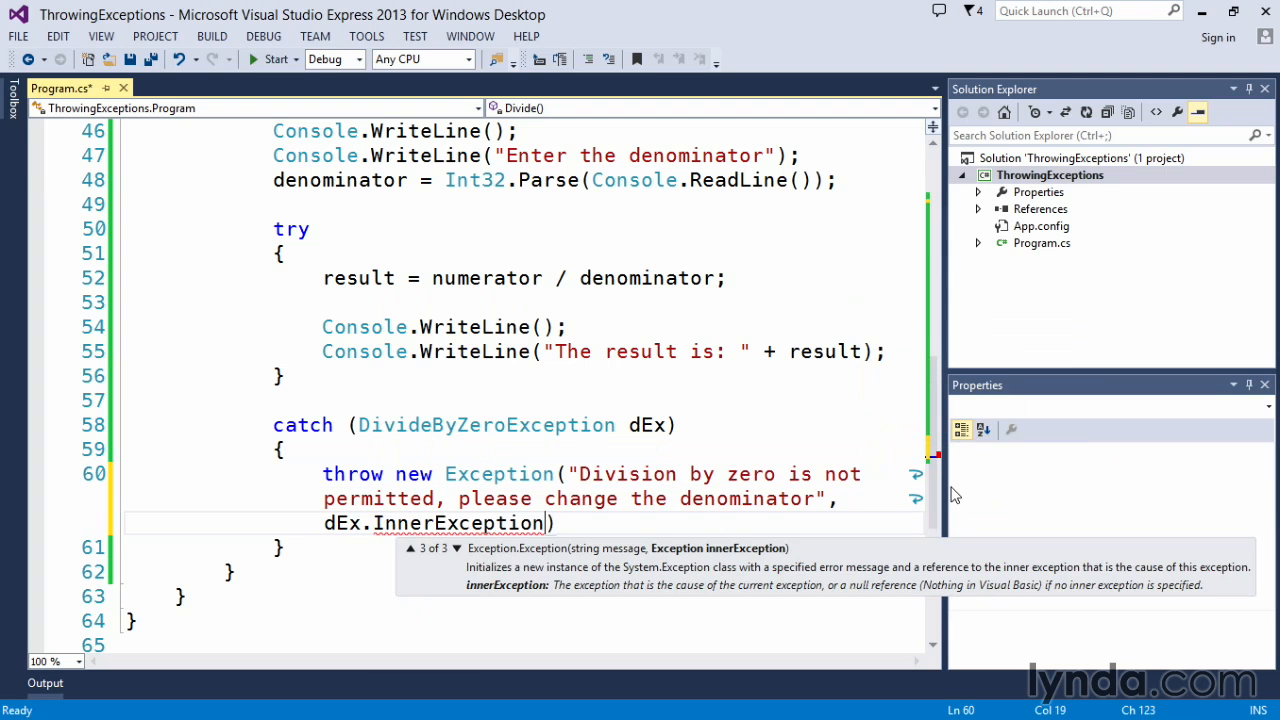
text();)
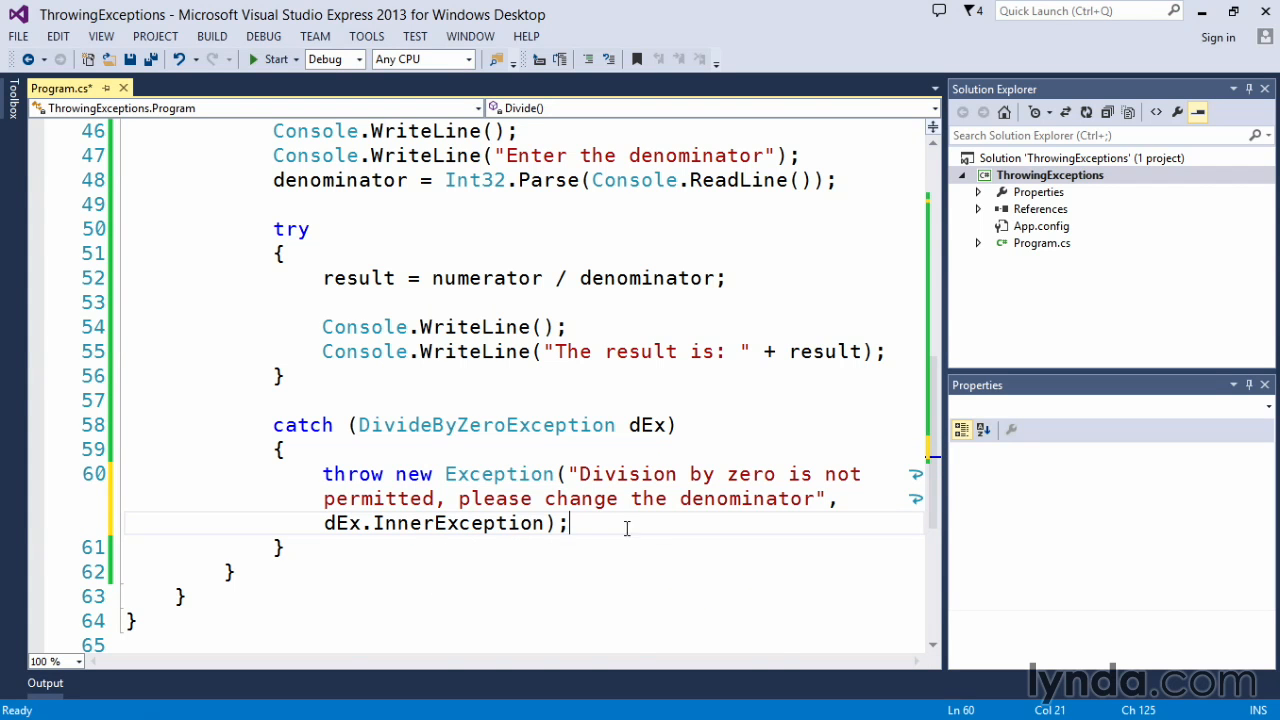
- Review Main's catch blocks before starting the program without debugging
scroll(up, 3)
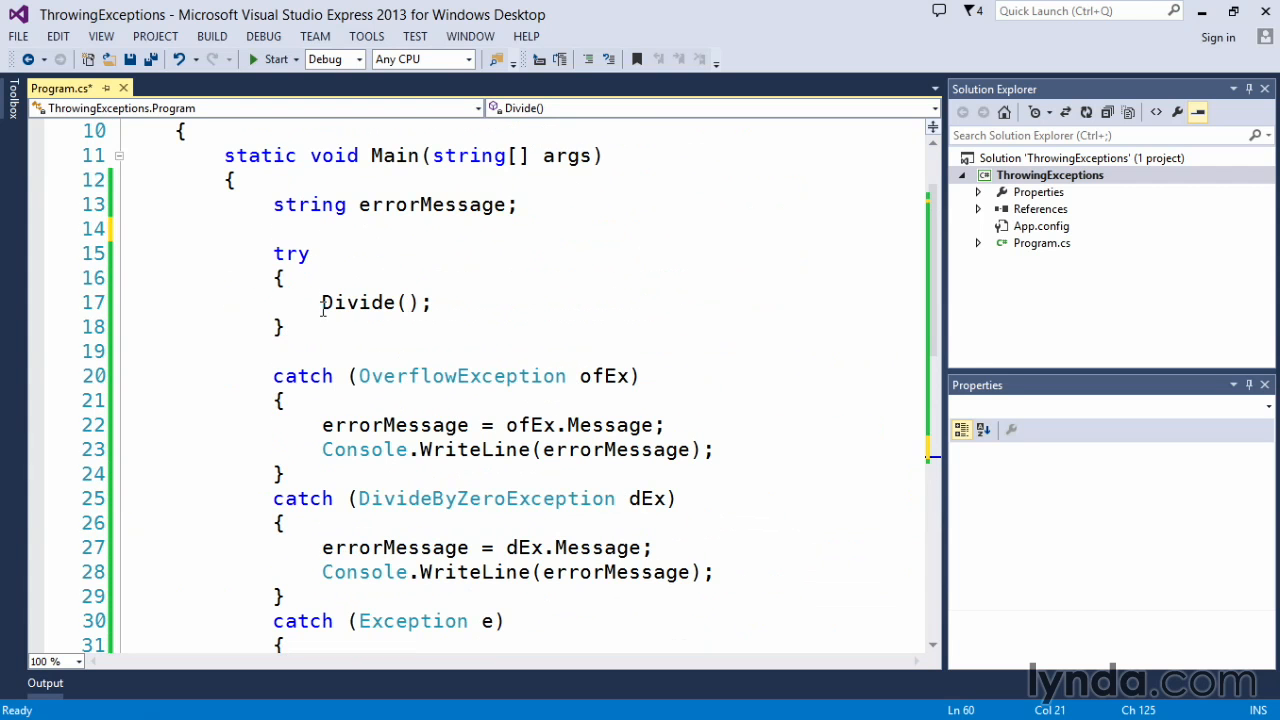
scroll(down, 3)
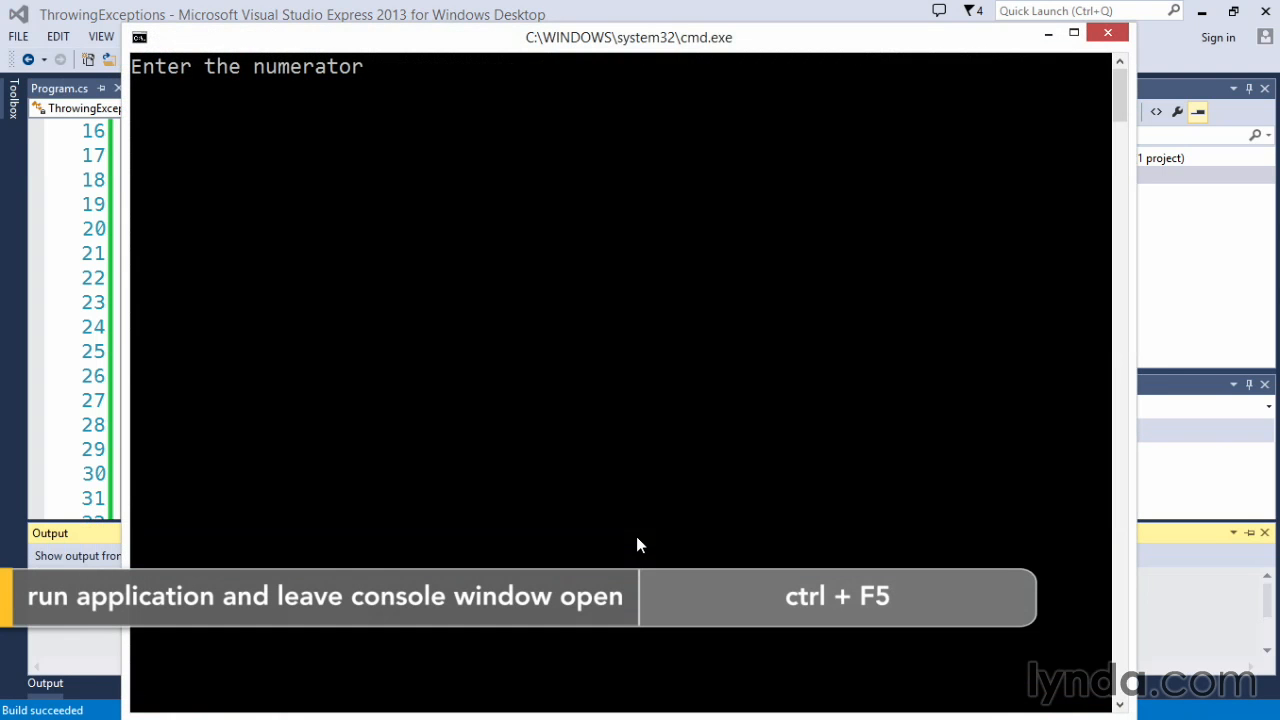
- Enter numerator 45 and denominator 0 to print the custom division-by-zero message
text(45)
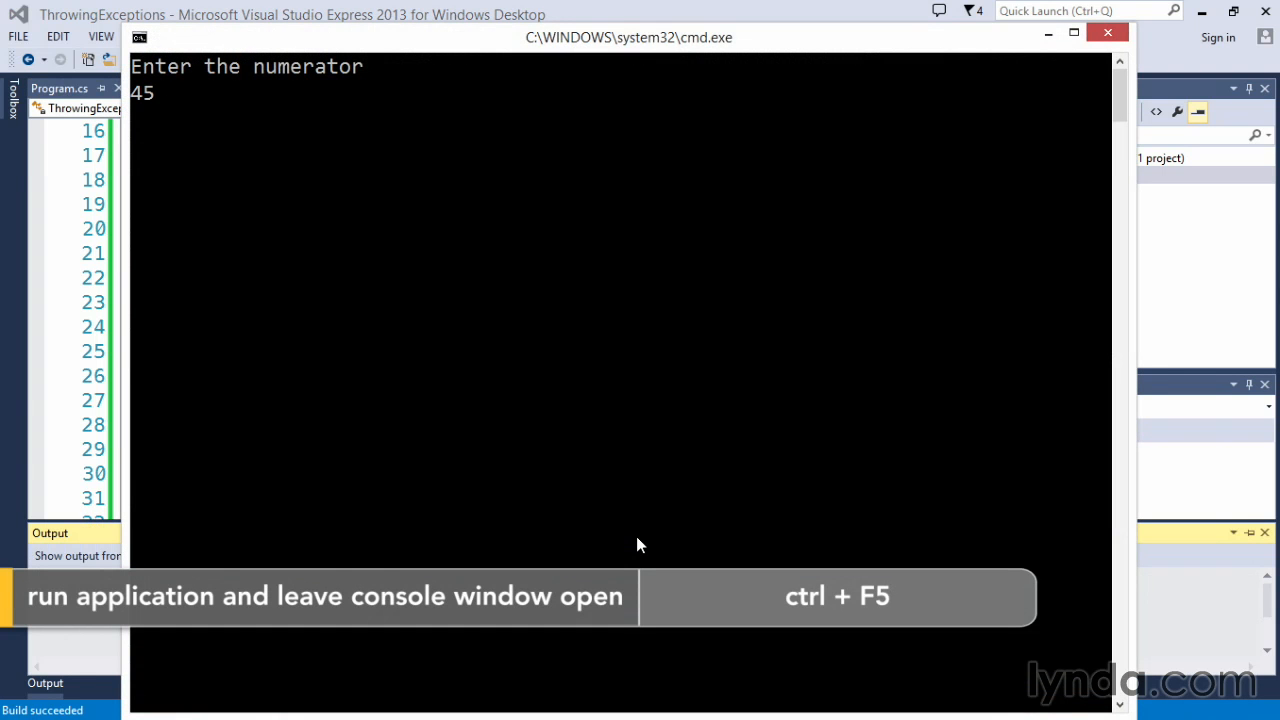
text(0)
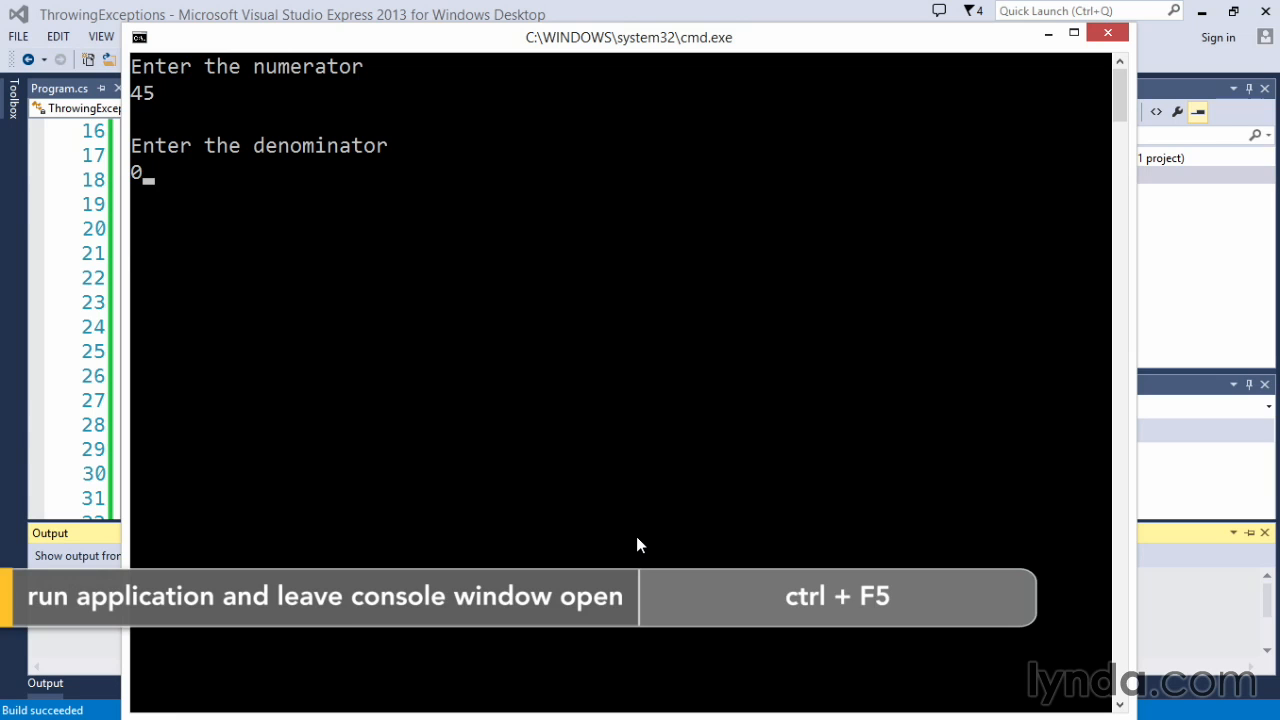
key(enter)
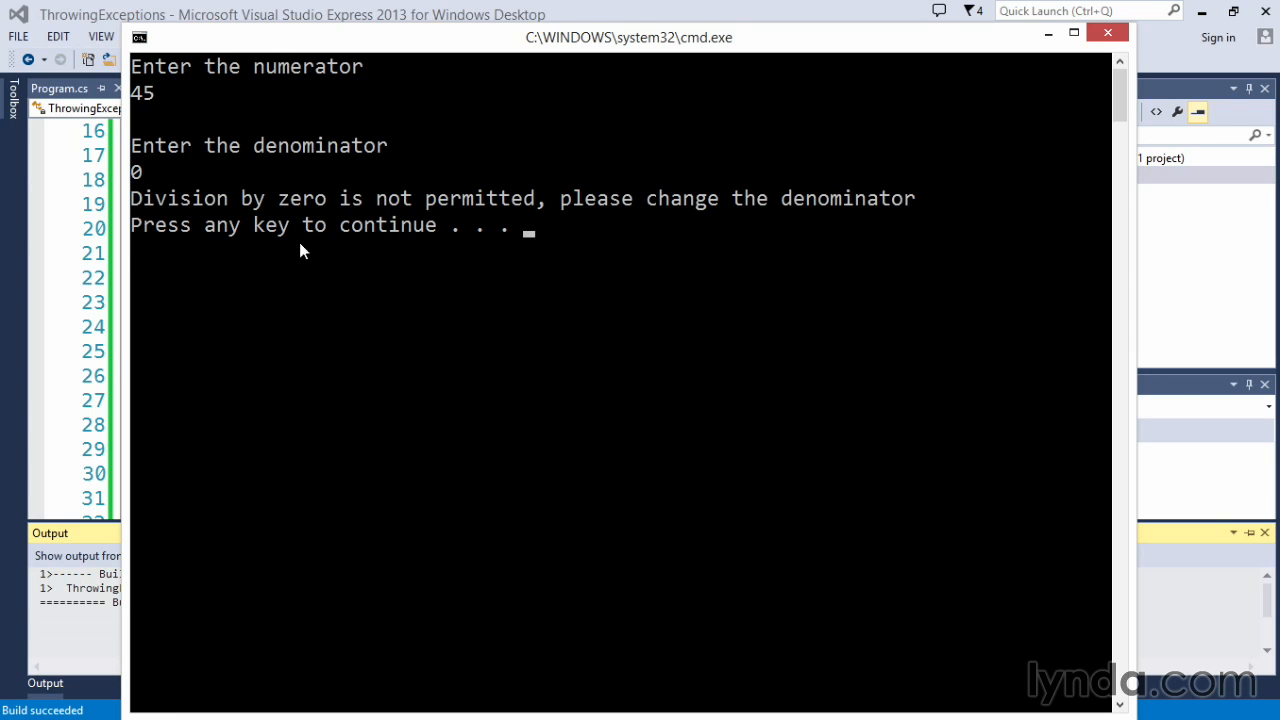
mouse_move(414, 218)
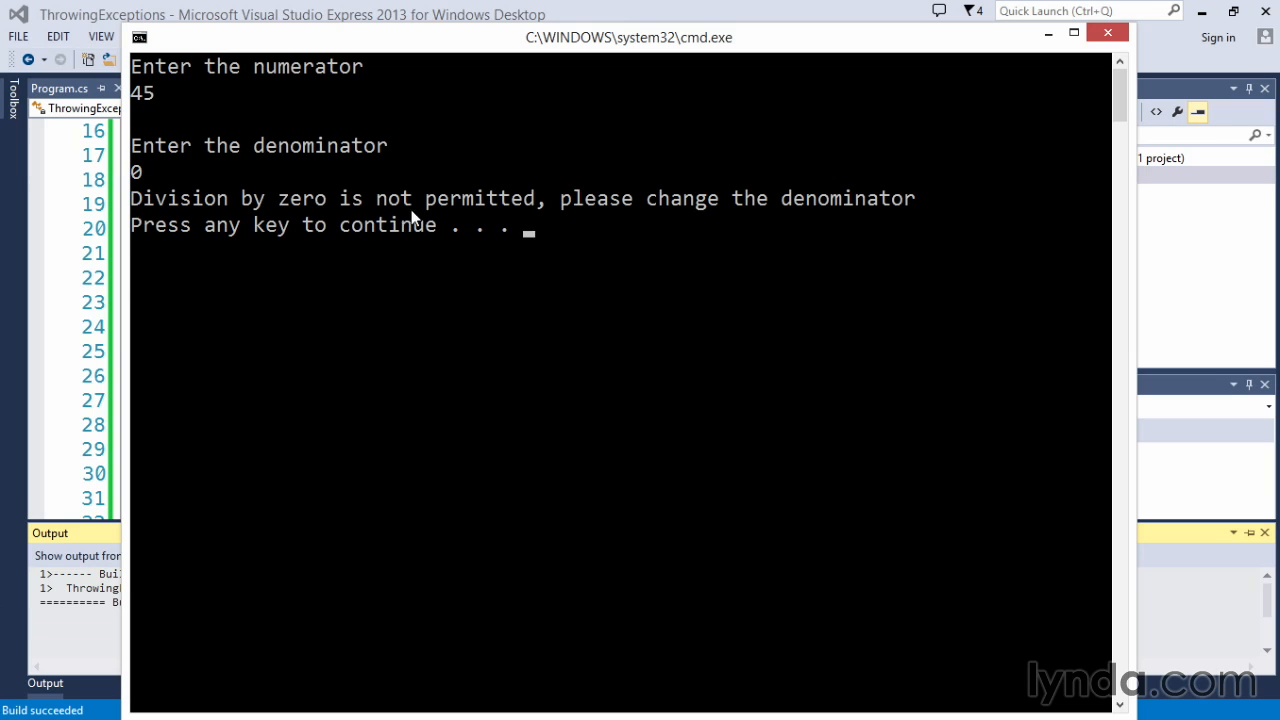
mouse_move(924, 206)
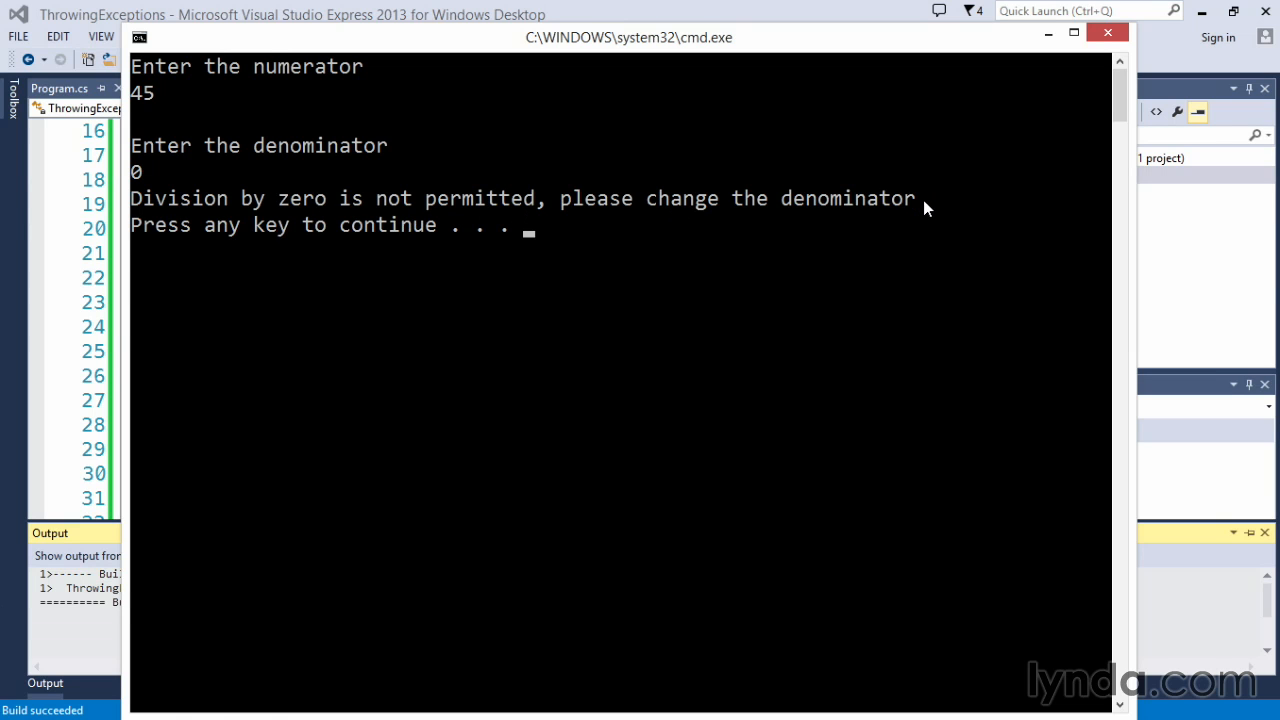